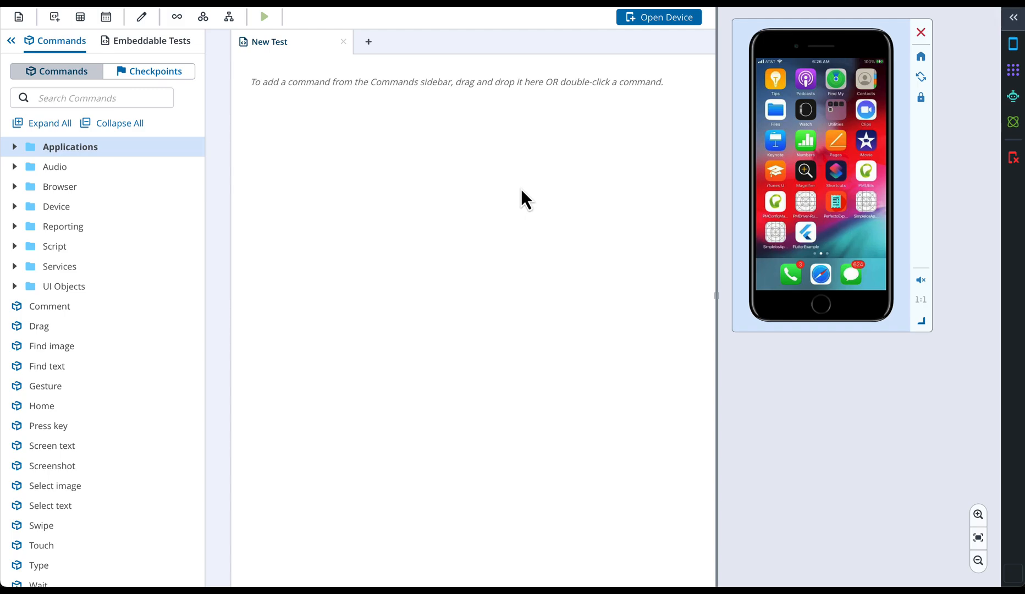
{"action": "mouse_move", "coordinate": [530, 189]}
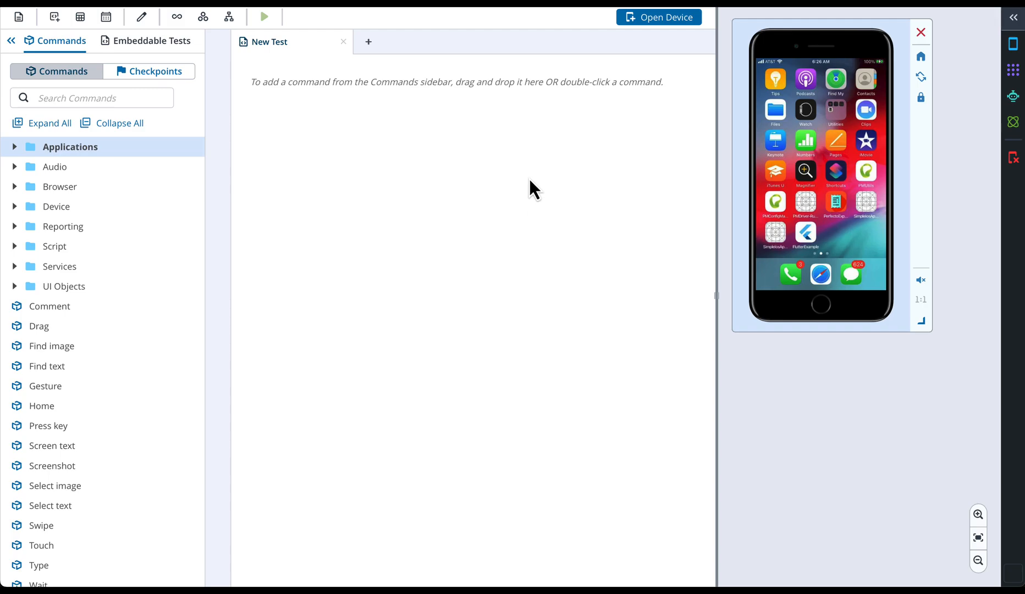
{"action": "mouse_move", "coordinate": [709, 223]}
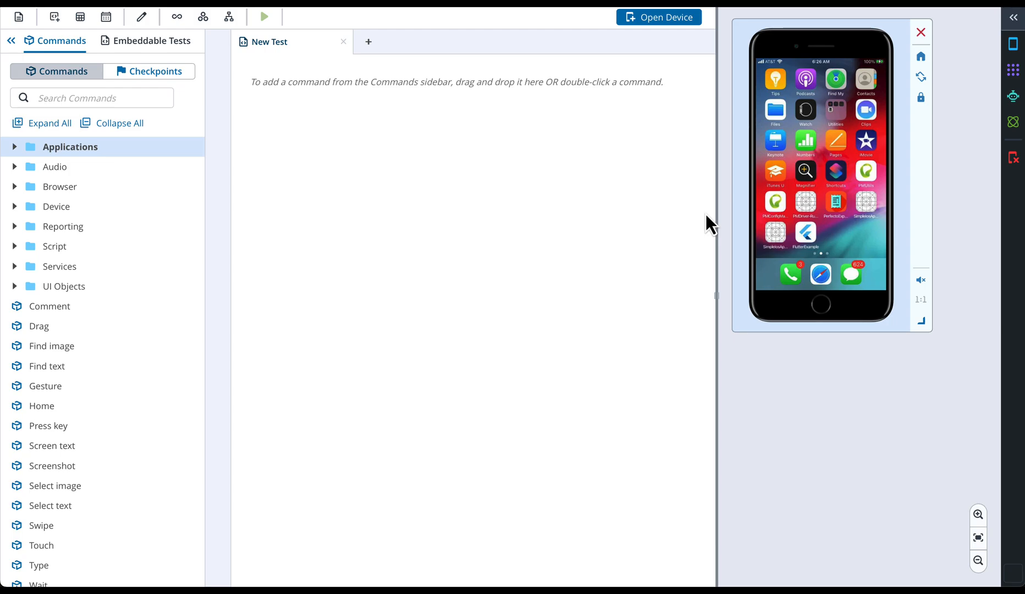
{"action": "mouse_move", "coordinate": [27, 169]}
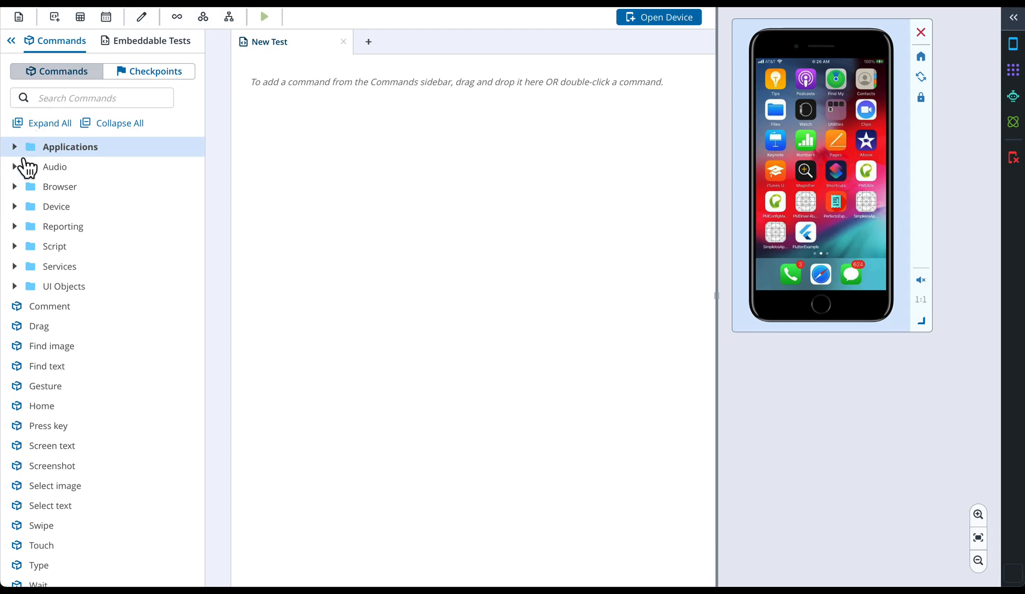
{"action": "mouse_move", "coordinate": [247, 210]}
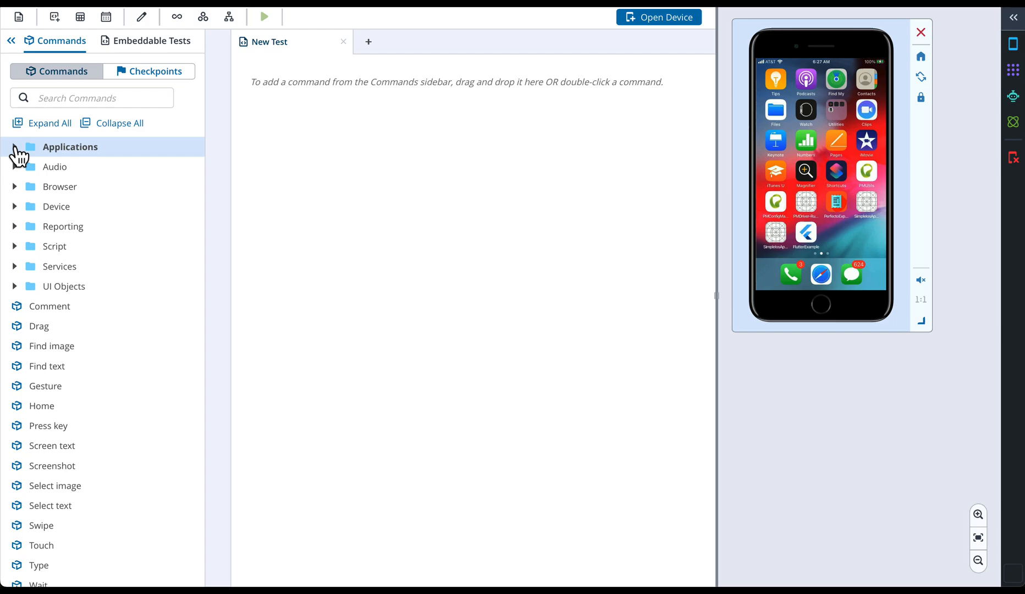
- Add Install application from the Applications command group as the first test step
{"action": "left_click", "coordinate": [14, 147]}
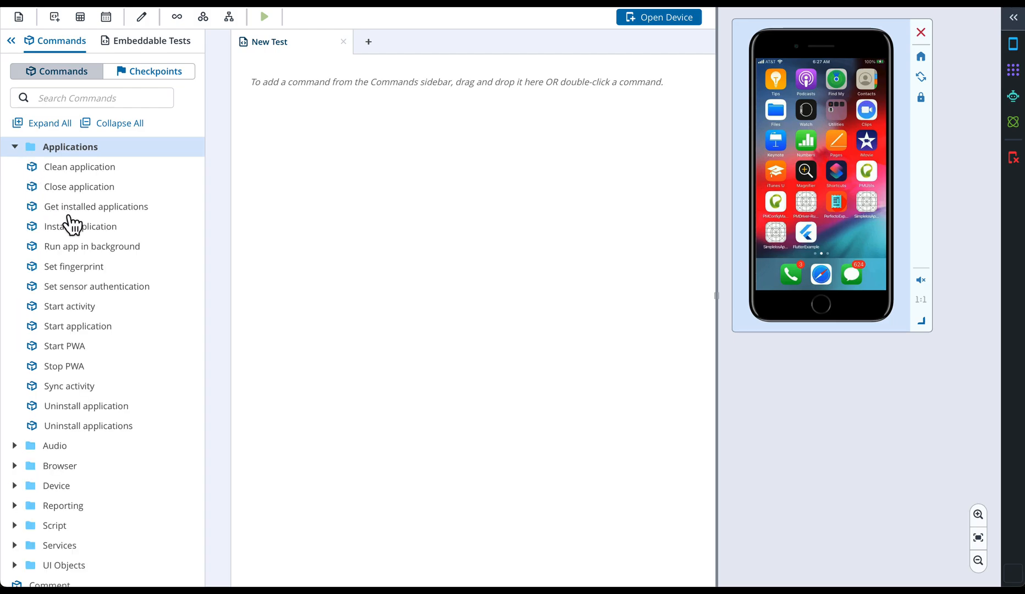
{"action": "double_click", "coordinate": [81, 227]}
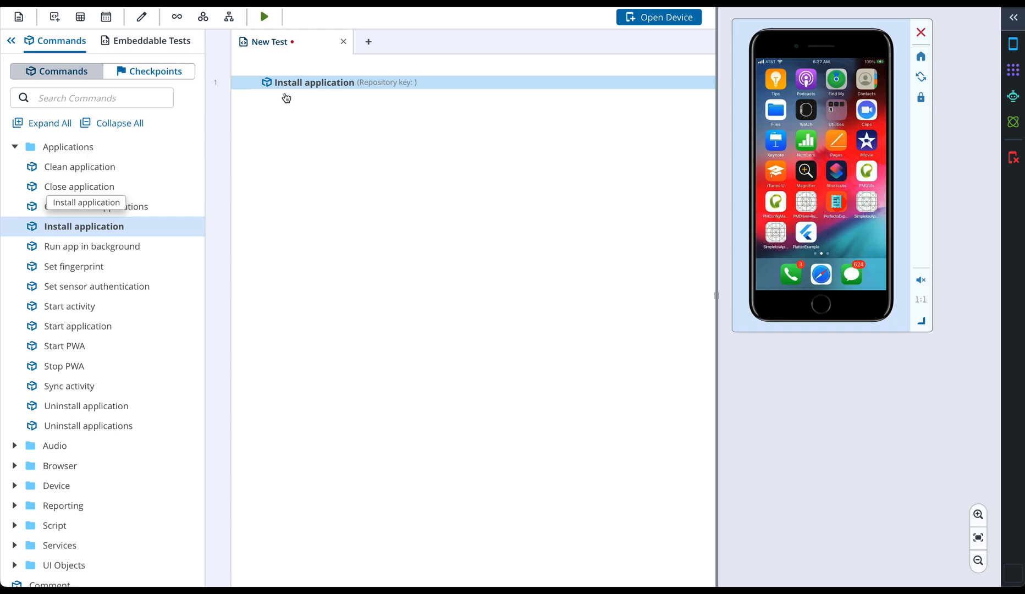
{"action": "mouse_move", "coordinate": [163, 41]}
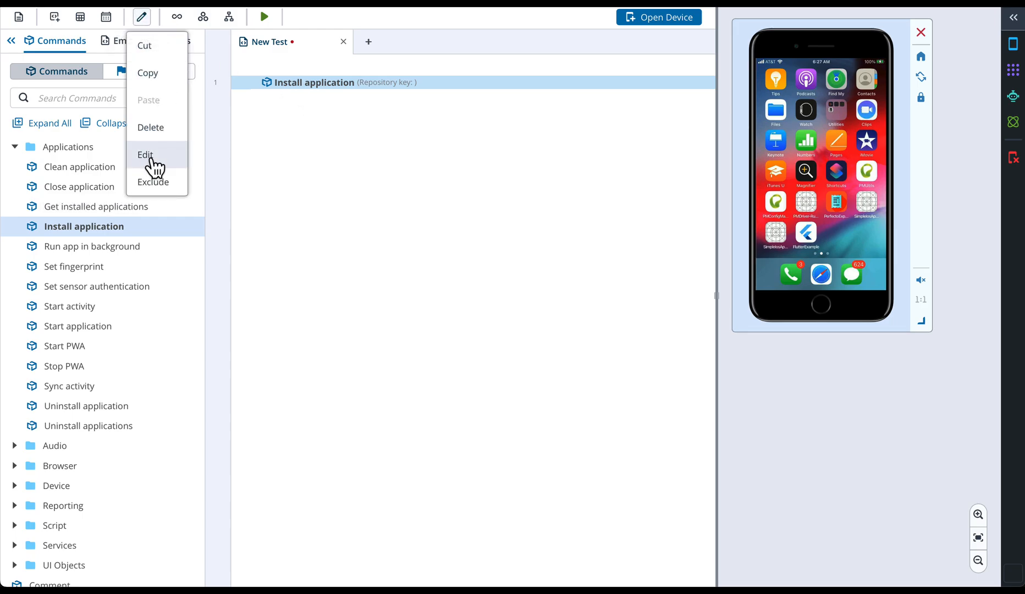
- Set the install step's repository key to InvoiceApp1.0.ipa, found by searching 'exp'
{"action": "left_click", "coordinate": [145, 155]}
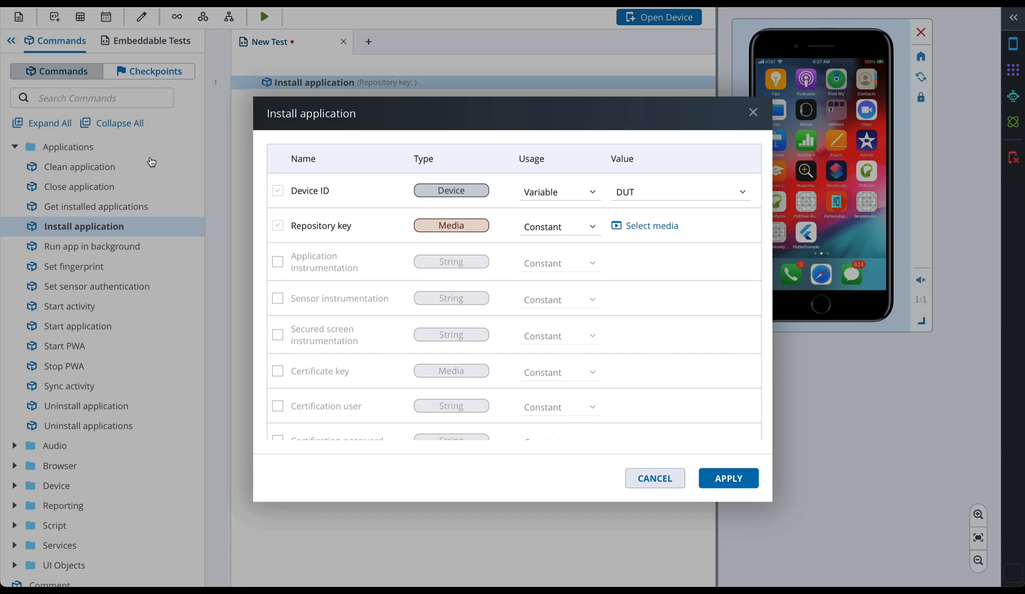
{"action": "mouse_move", "coordinate": [280, 172]}
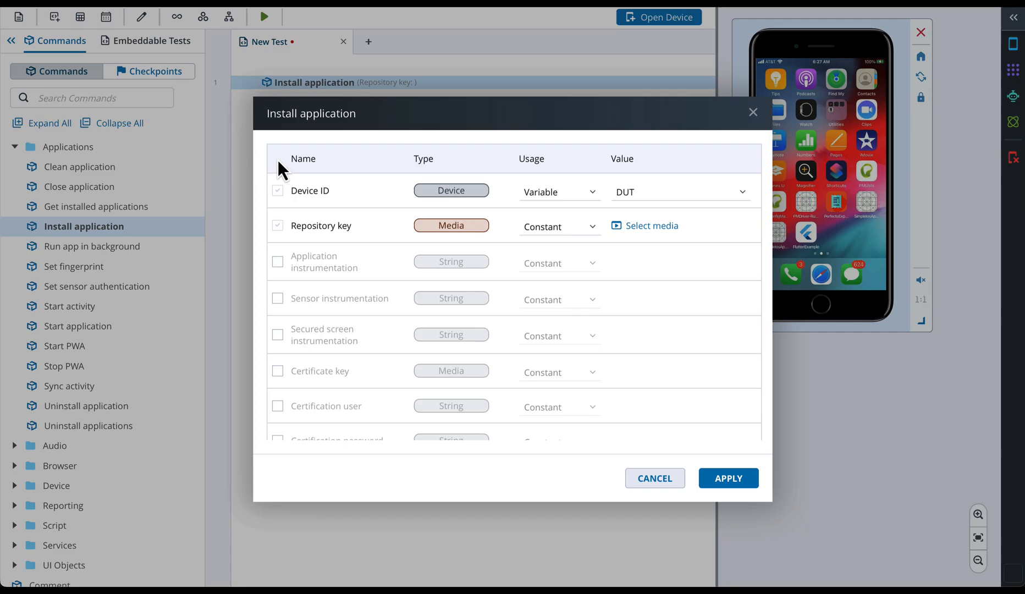
{"action": "mouse_move", "coordinate": [335, 225]}
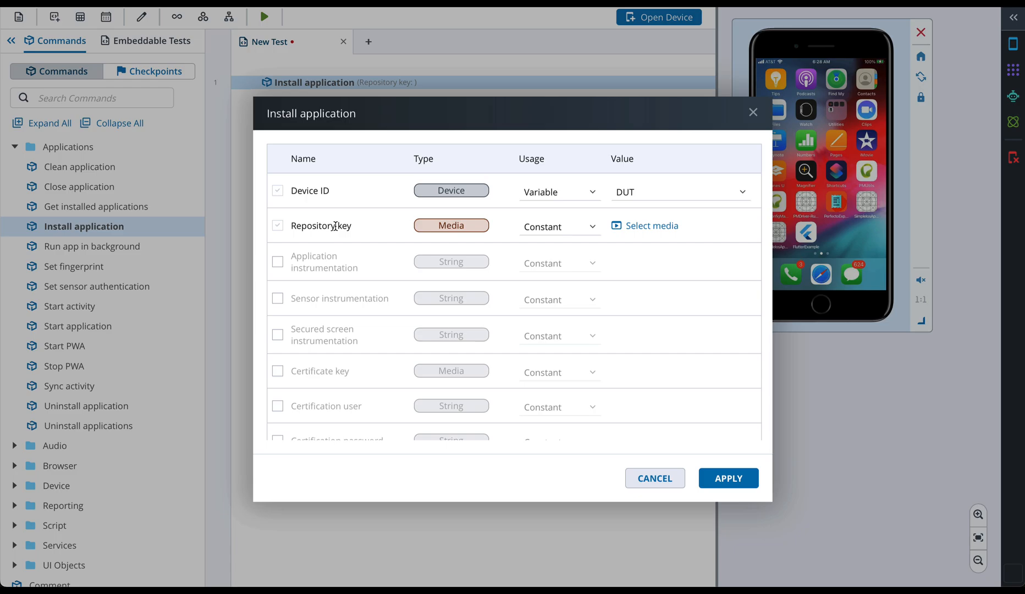
{"action": "mouse_move", "coordinate": [669, 236]}
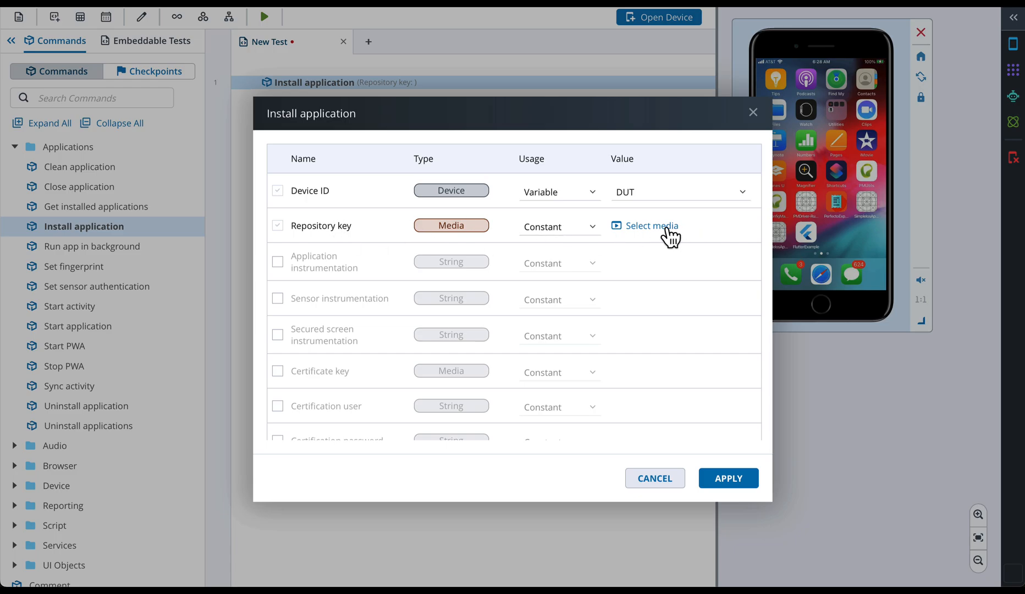
{"action": "left_click", "coordinate": [650, 225]}
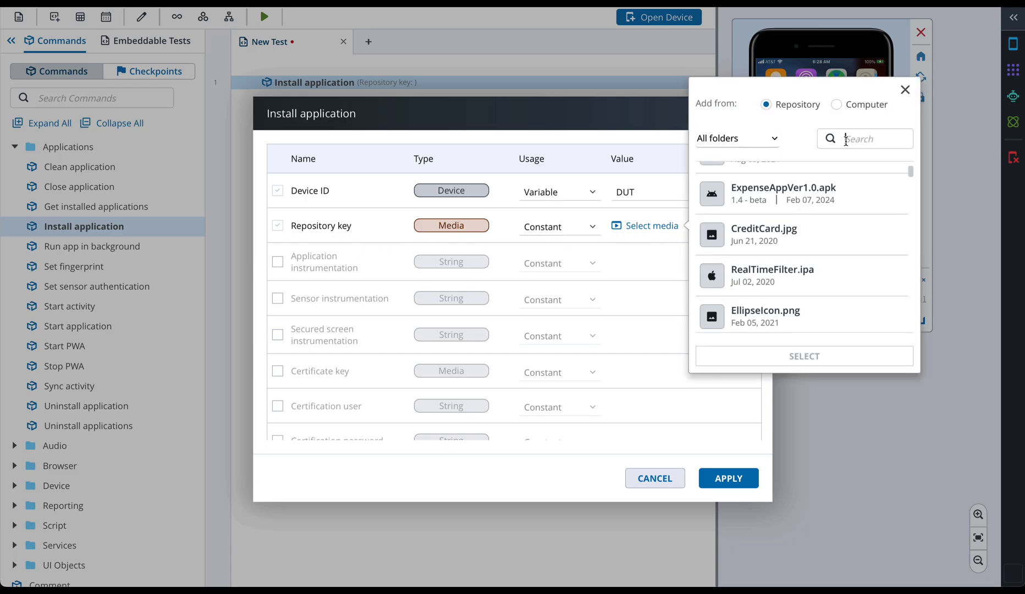
{"action": "type", "text": "exp"}
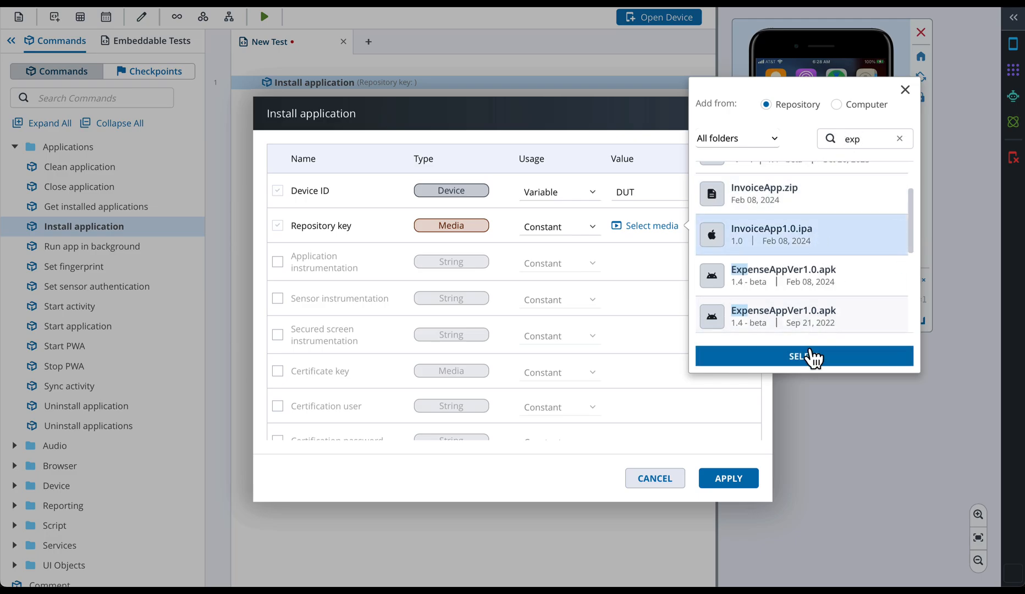
{"action": "left_click", "coordinate": [803, 356]}
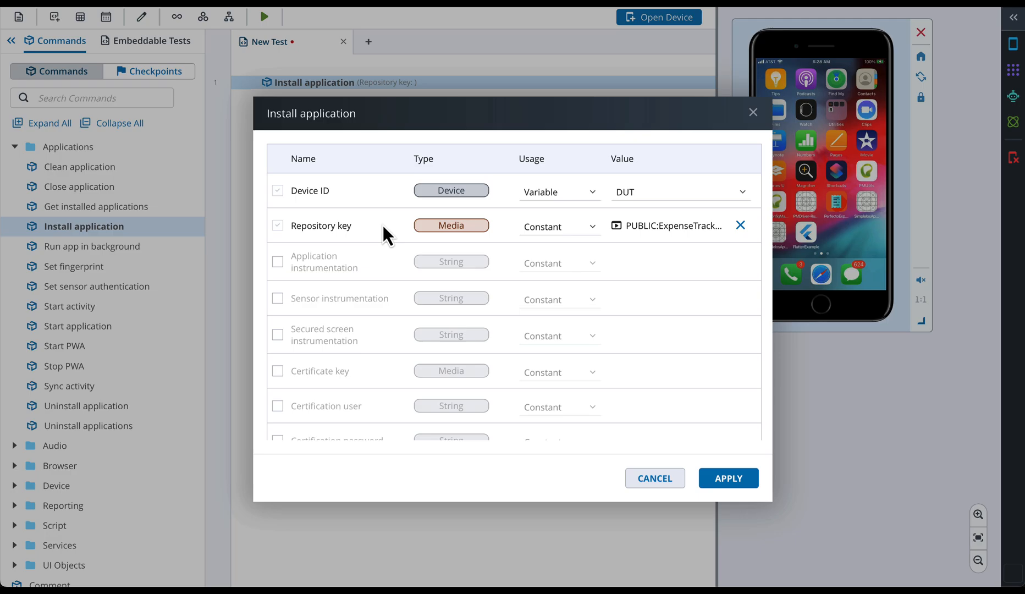
{"action": "mouse_move", "coordinate": [671, 420]}
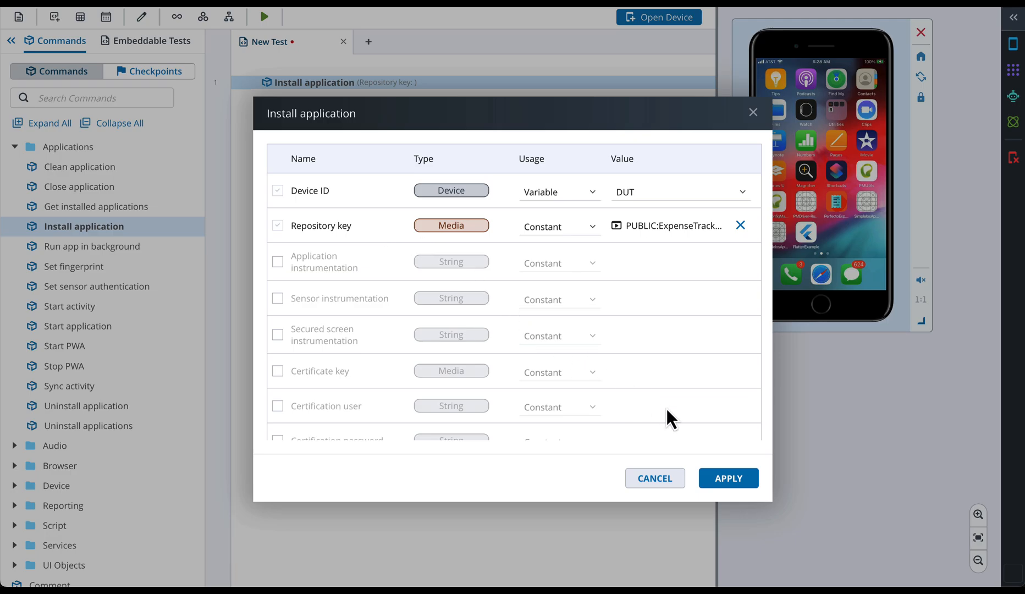
{"action": "left_click", "coordinate": [727, 478]}
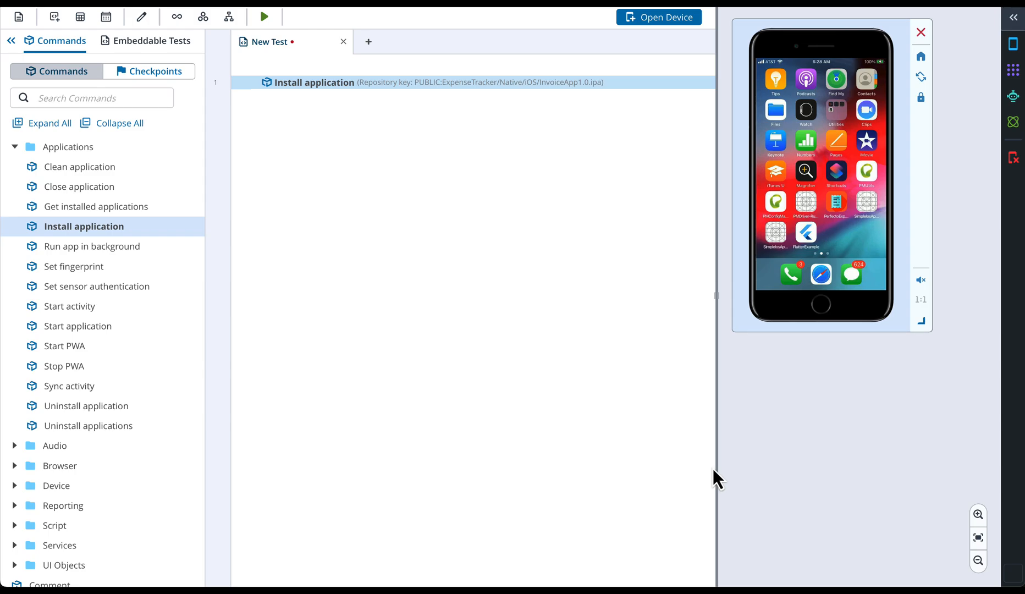
{"action": "mouse_move", "coordinate": [712, 471]}
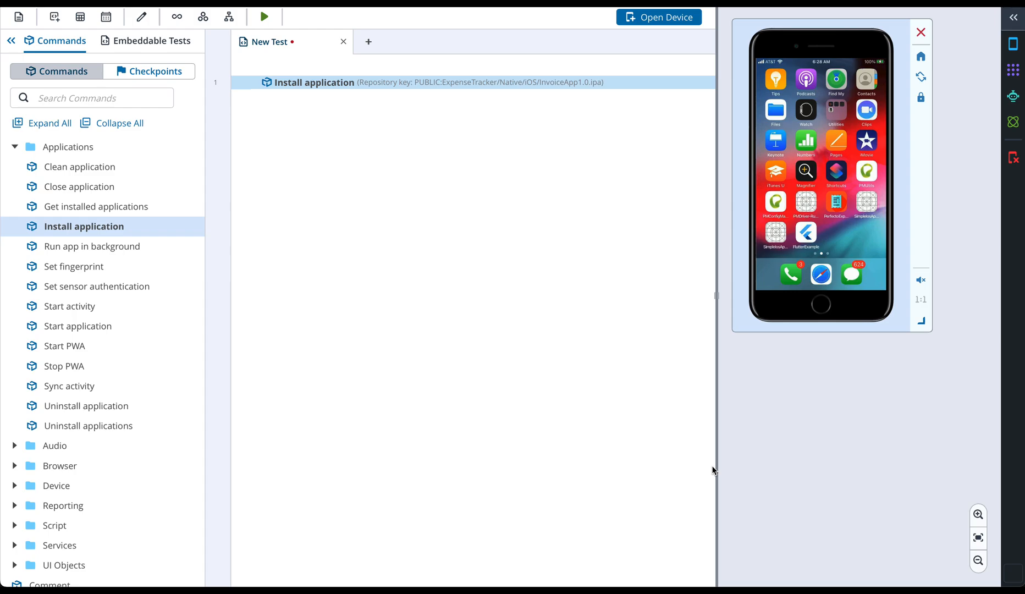
{"action": "mouse_move", "coordinate": [913, 240]}
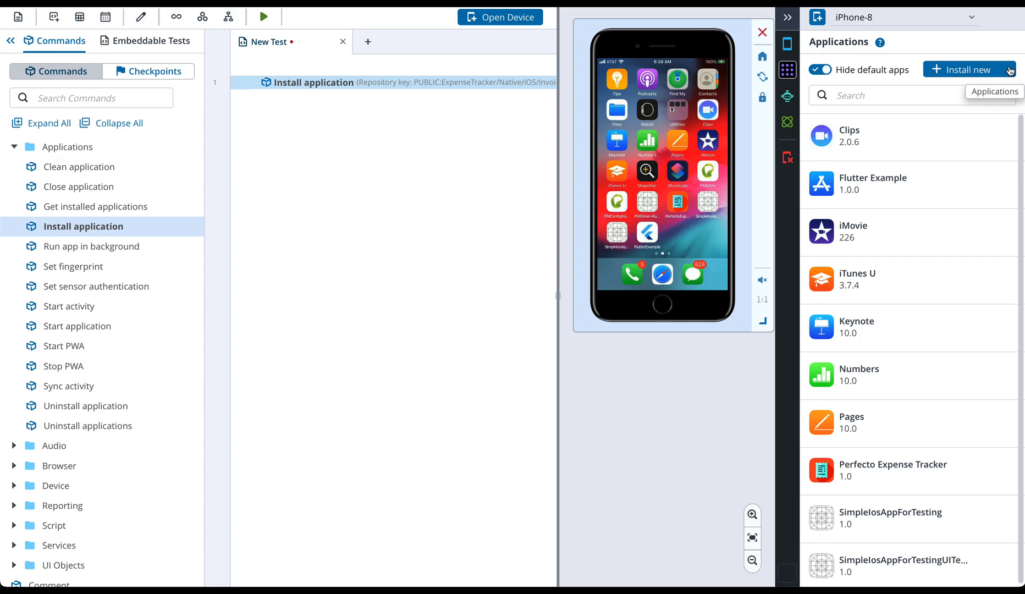
{"action": "mouse_move", "coordinate": [883, 464]}
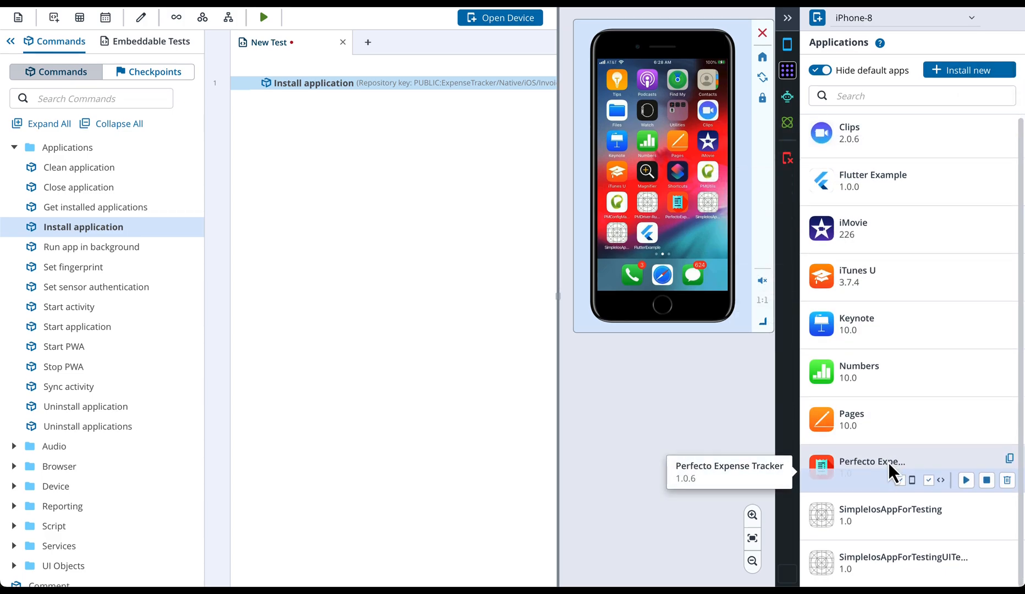
{"action": "mouse_move", "coordinate": [889, 474]}
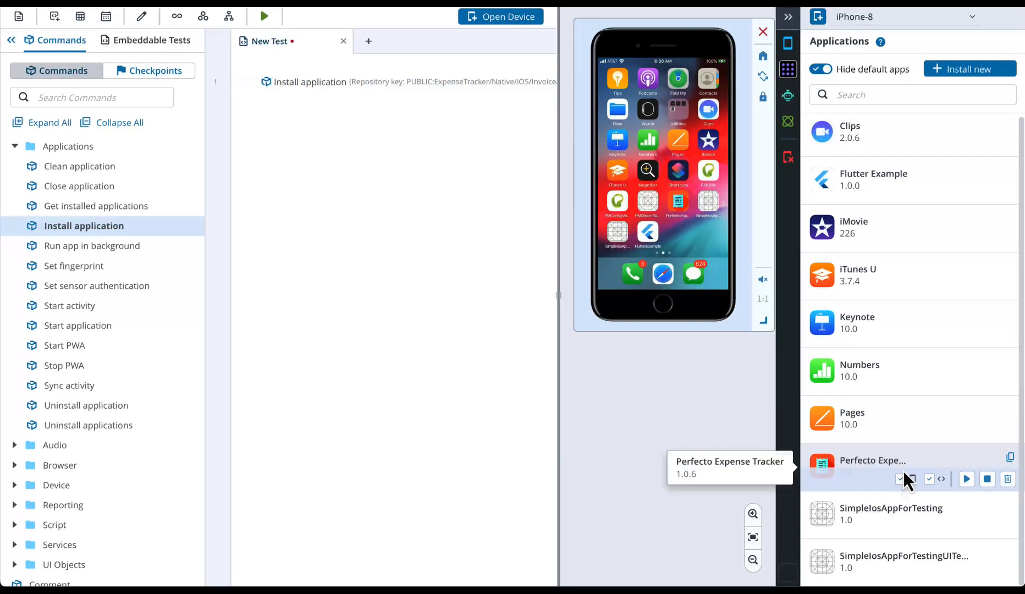
{"action": "mouse_move", "coordinate": [911, 479]}
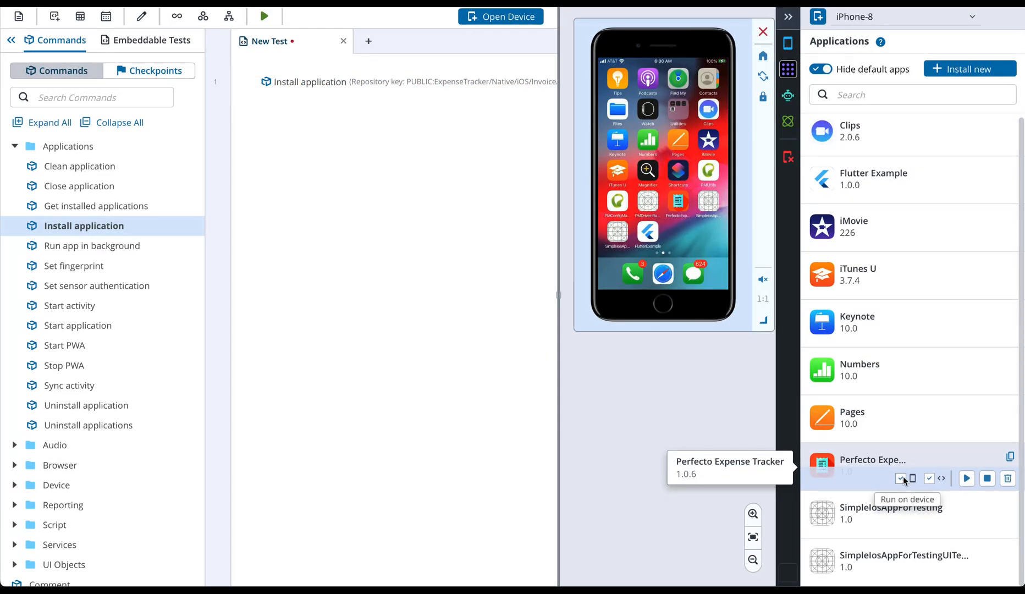
{"action": "mouse_move", "coordinate": [928, 478]}
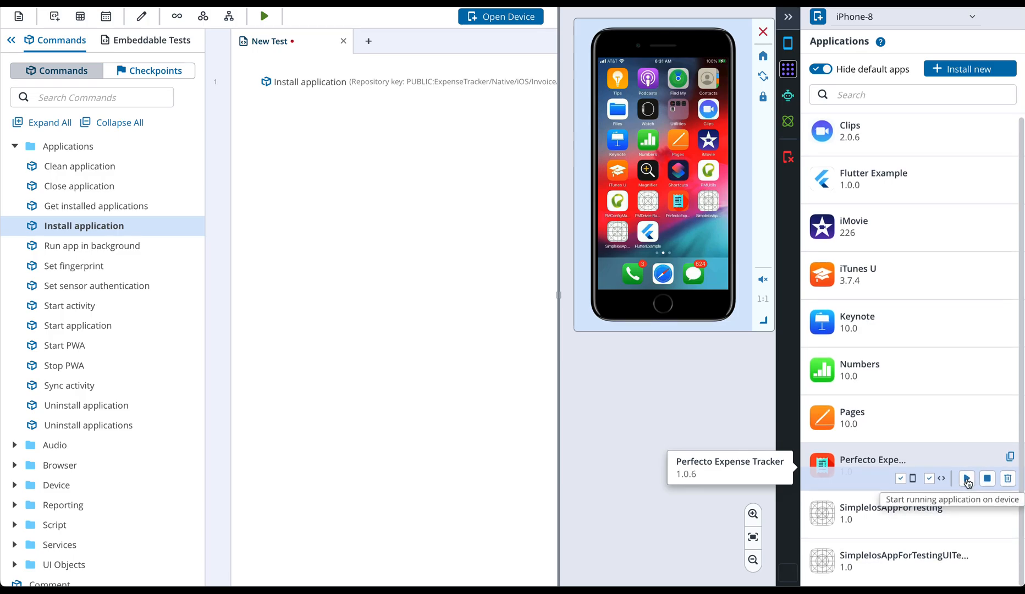
- Start Perfecto Expense Tracker from the device Applications panel, recording a Start application step
{"action": "left_click", "coordinate": [968, 478]}
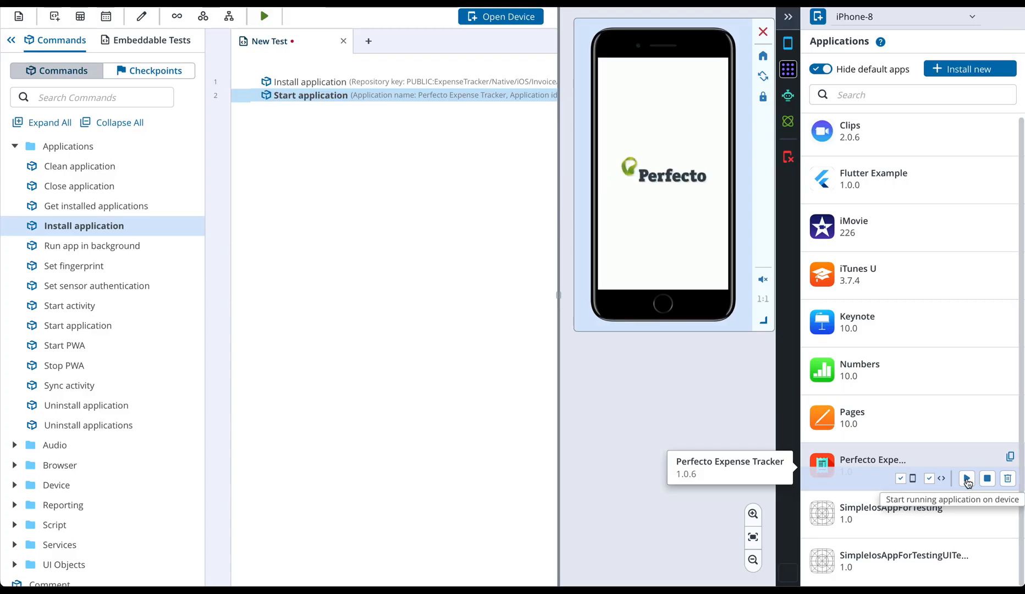
{"action": "left_click", "coordinate": [966, 479]}
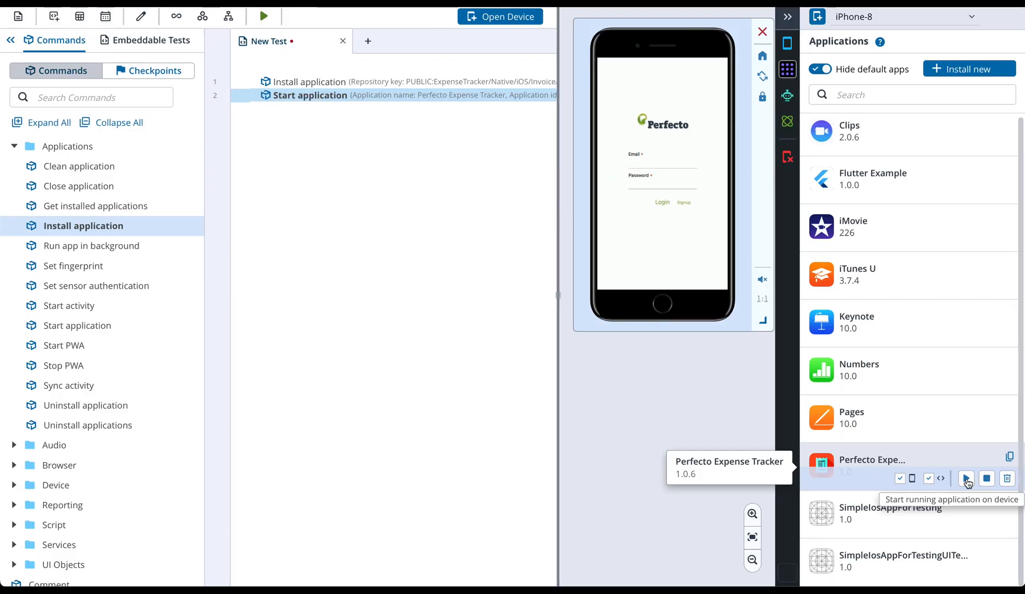
{"action": "left_click", "coordinate": [966, 479]}
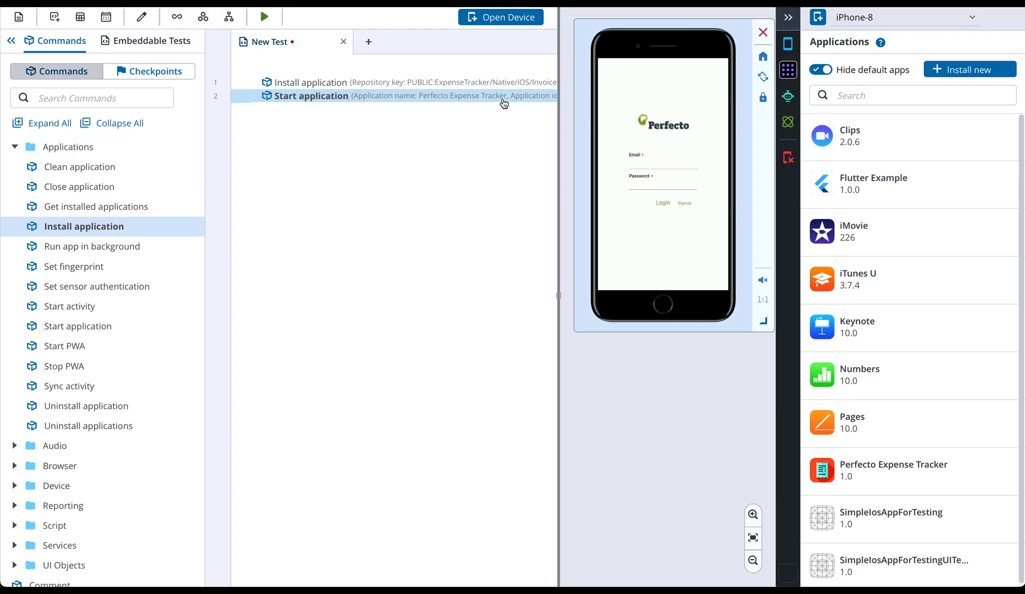
{"action": "mouse_move", "coordinate": [787, 97]}
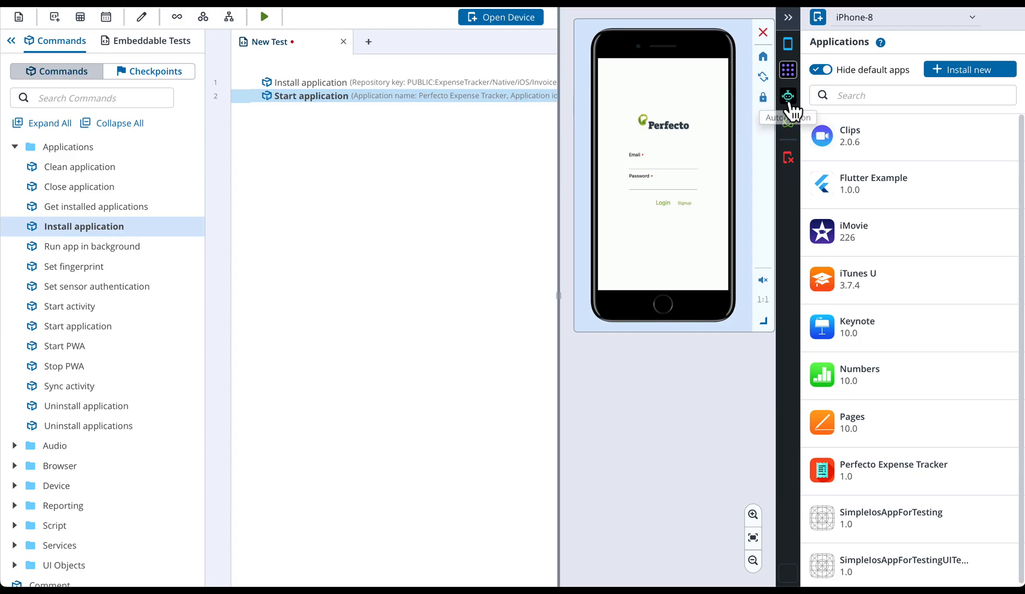
{"action": "left_click", "coordinate": [788, 96]}
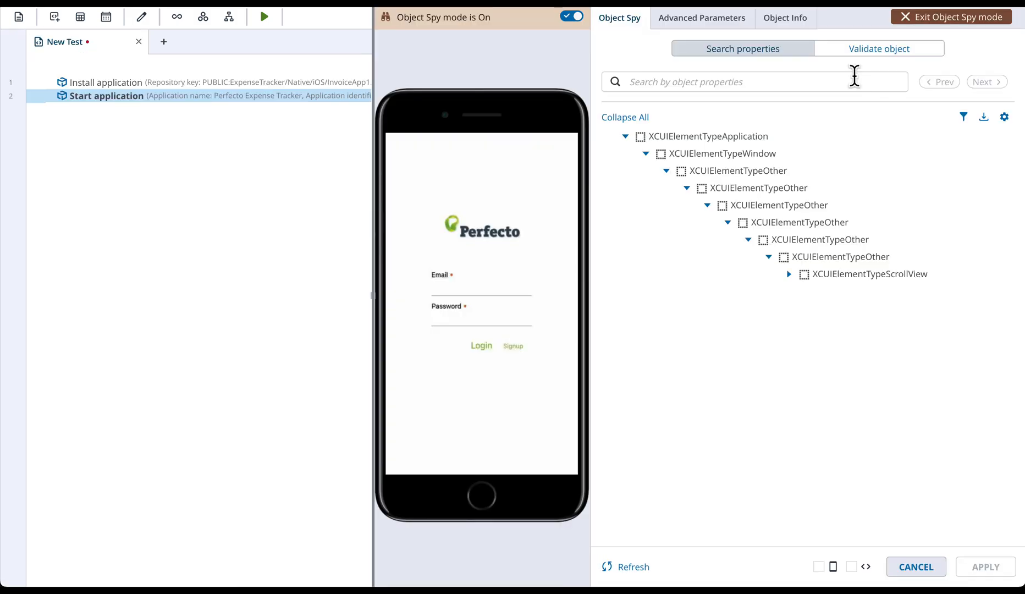
{"action": "left_click", "coordinate": [481, 290]}
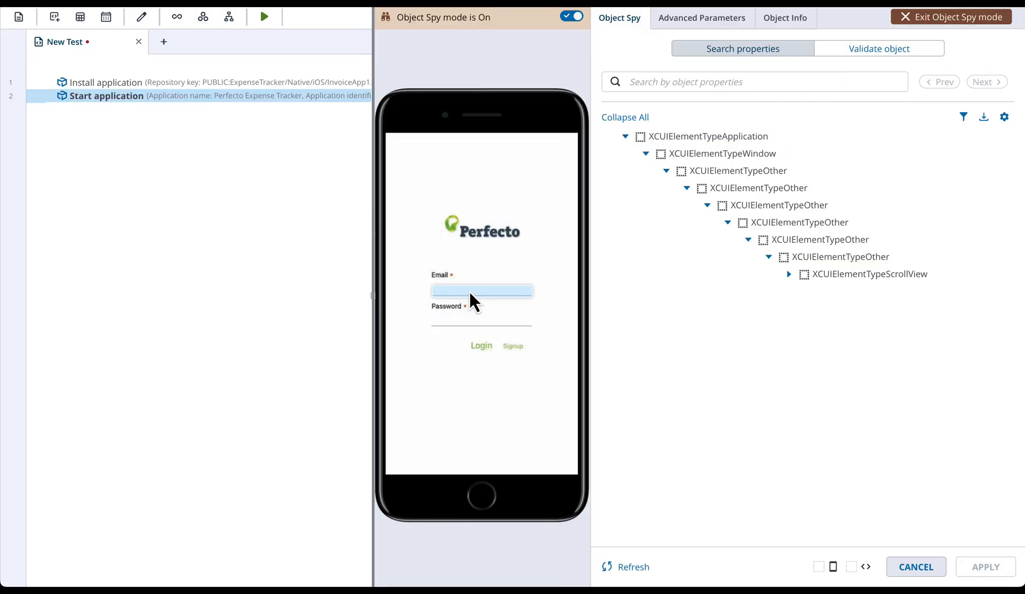
{"action": "left_click", "coordinate": [482, 291]}
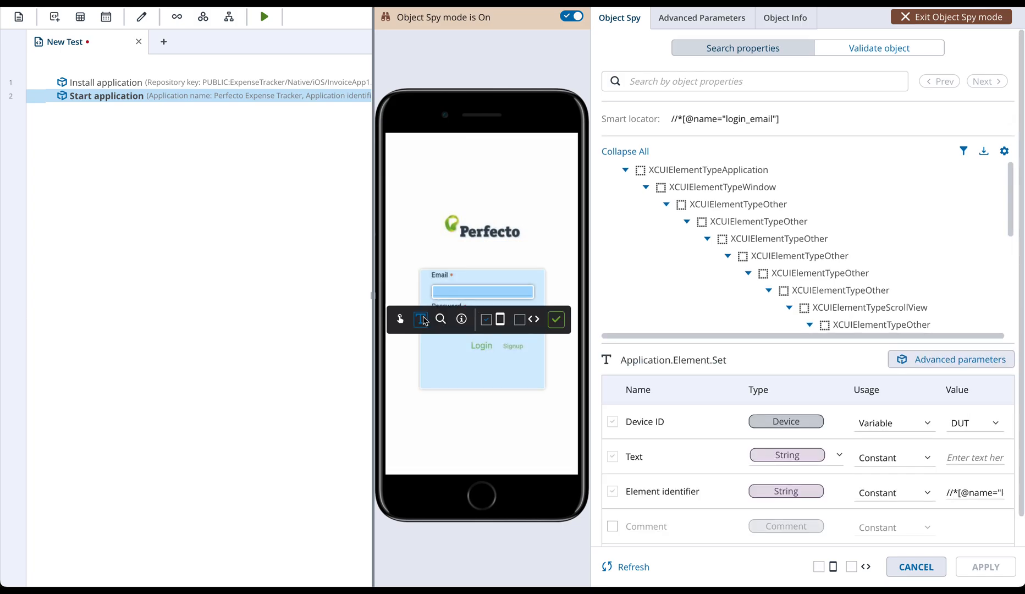
{"action": "left_click", "coordinate": [974, 457]}
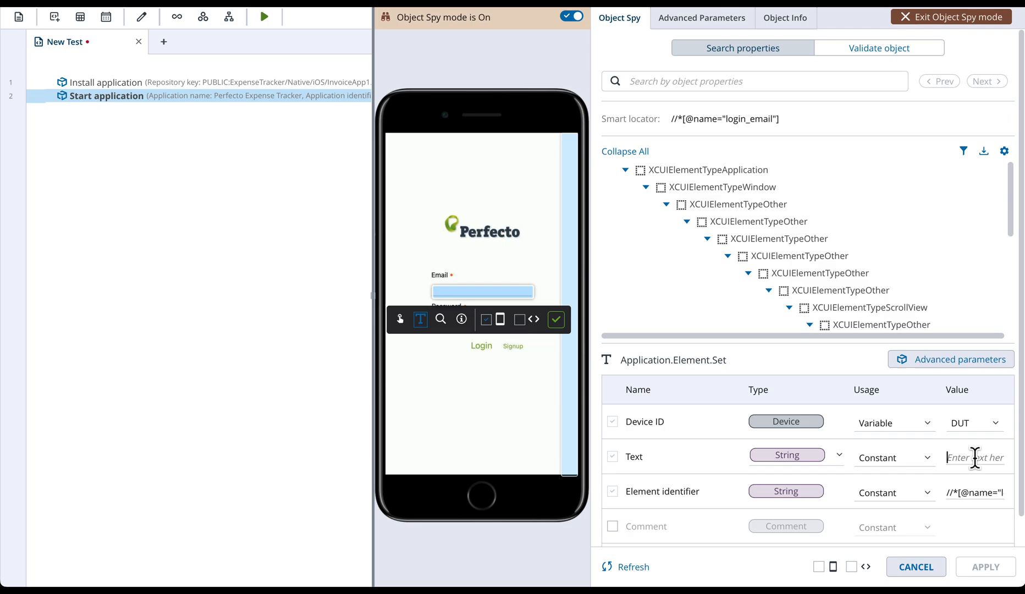
{"action": "type", "text": "tes"}
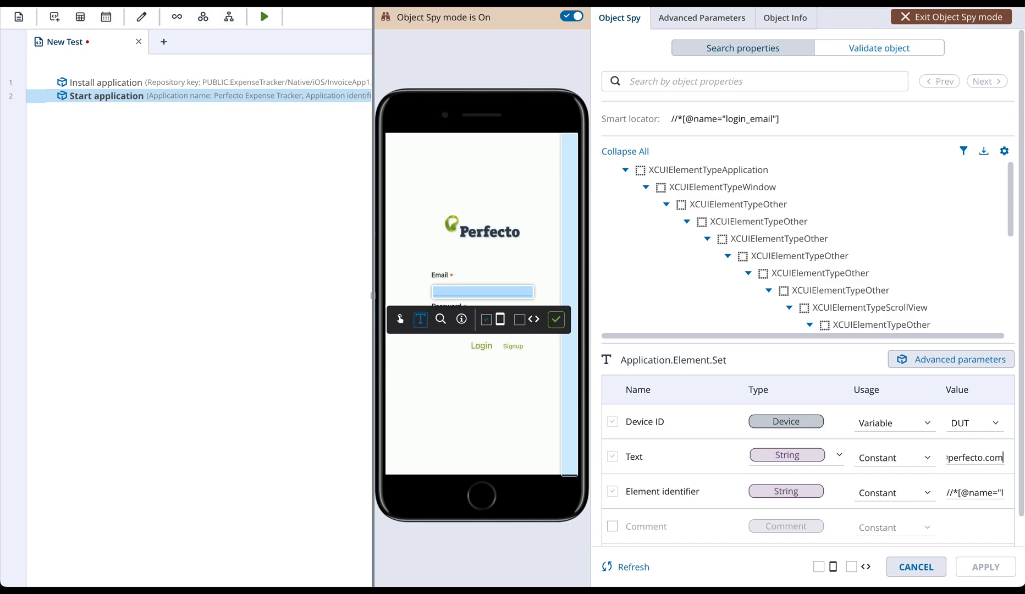
{"action": "mouse_move", "coordinate": [818, 566]}
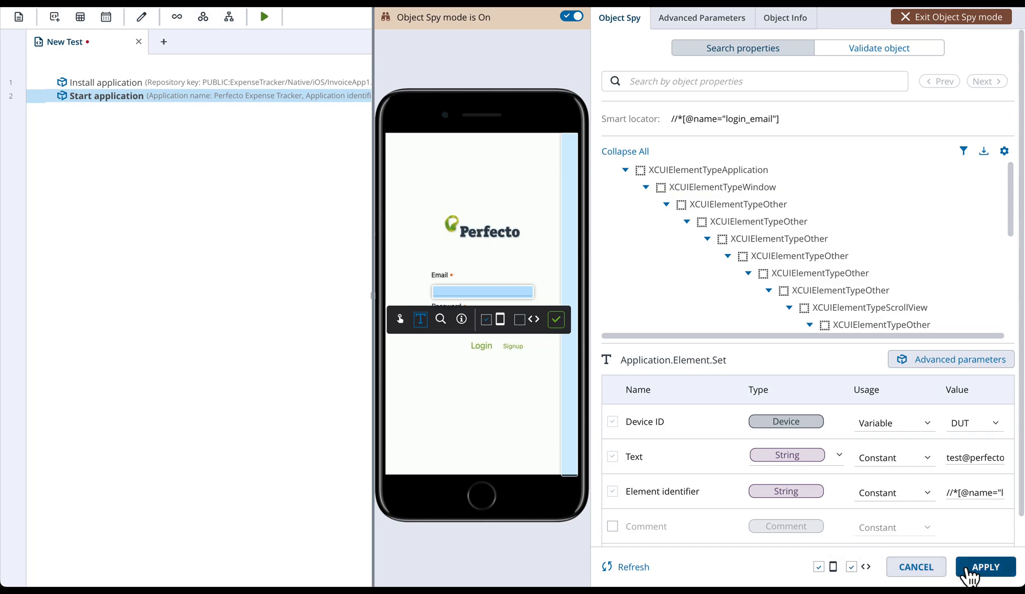
{"action": "left_click", "coordinate": [984, 567]}
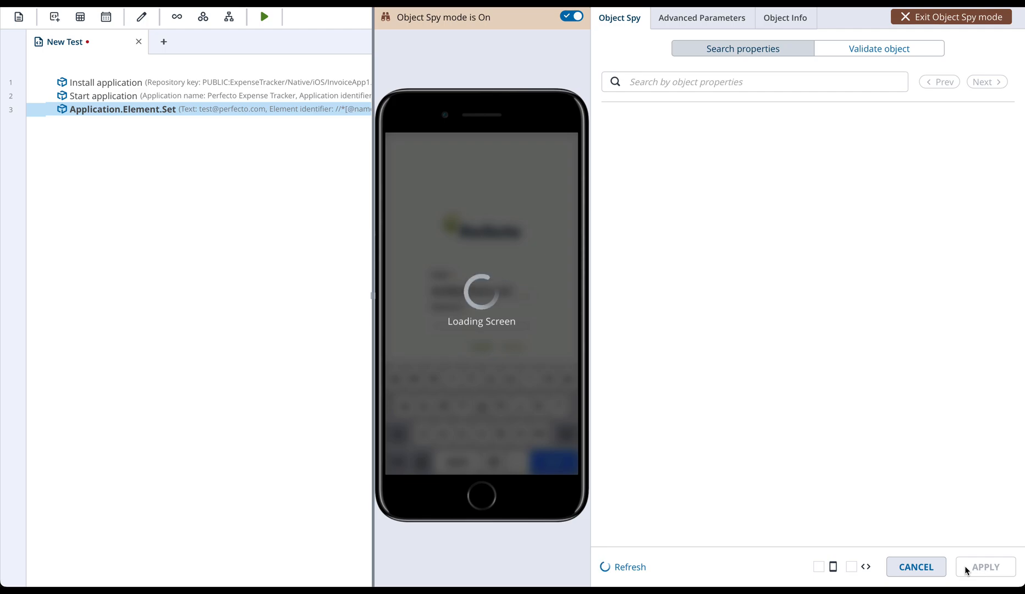
{"action": "left_click", "coordinate": [622, 566]}
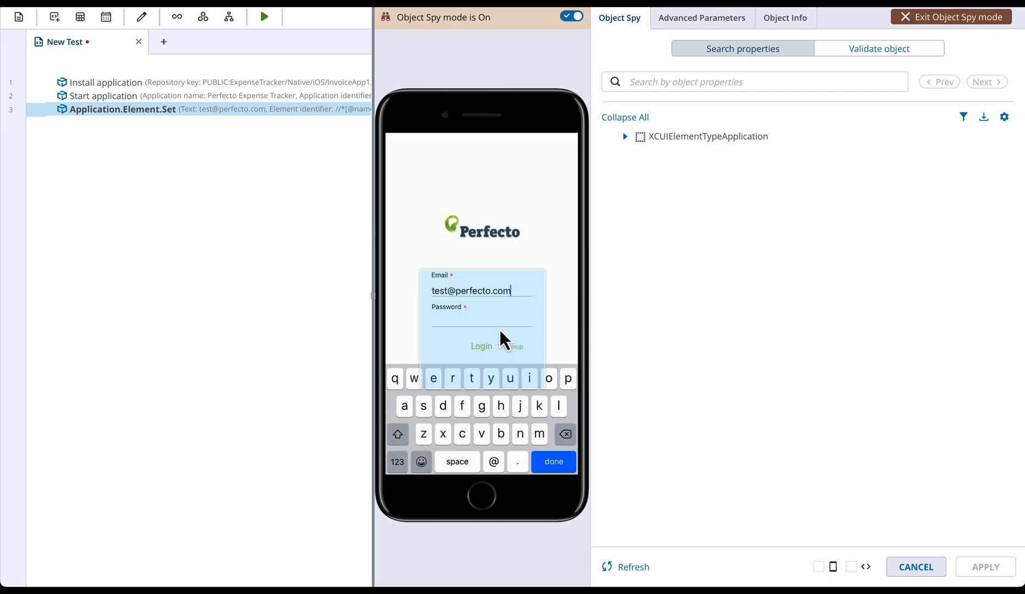
{"action": "left_click", "coordinate": [482, 322]}
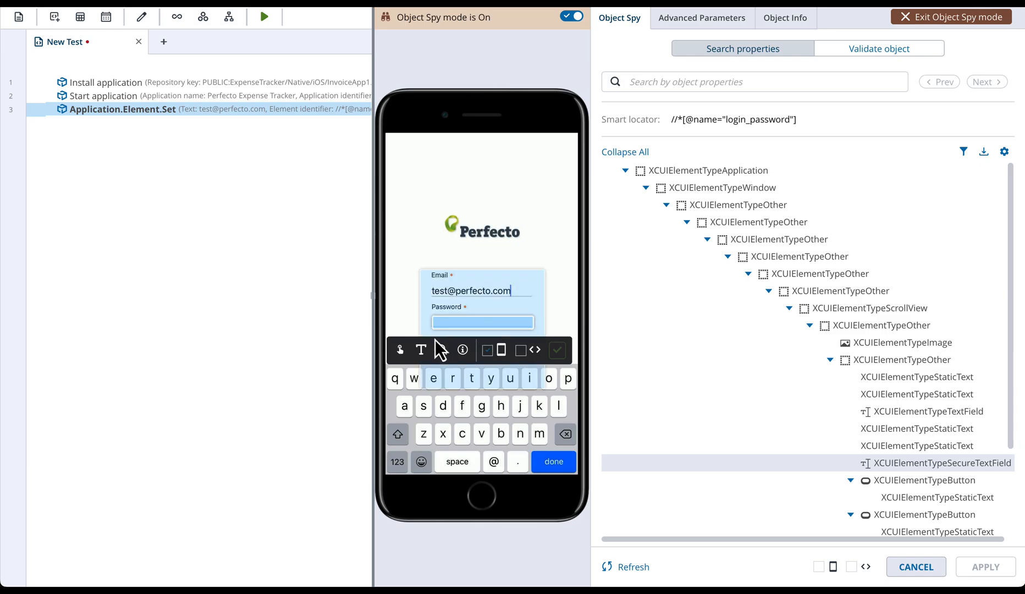
{"action": "left_click", "coordinate": [421, 350]}
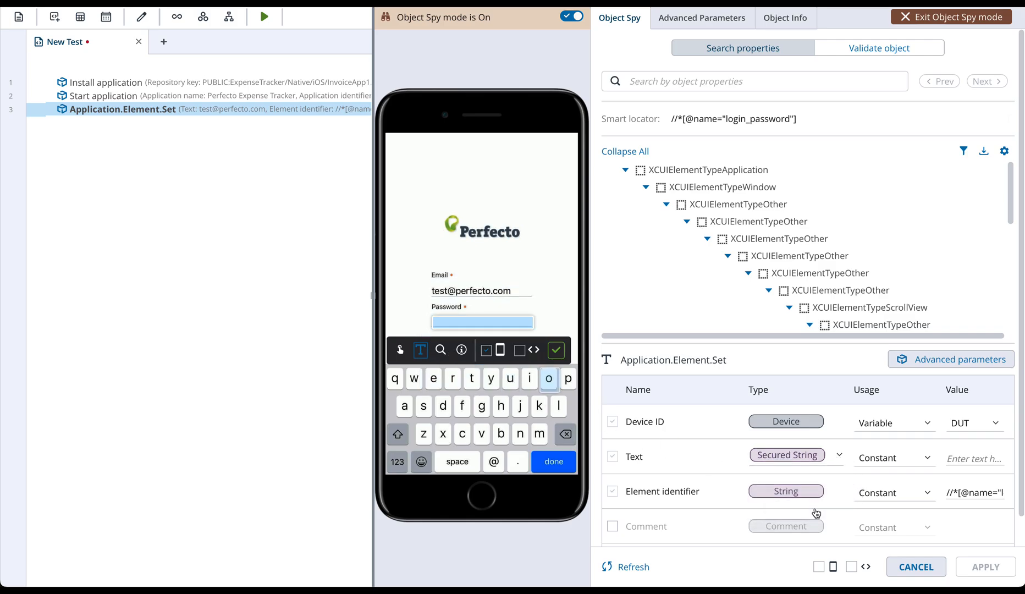
{"action": "left_click", "coordinate": [974, 458]}
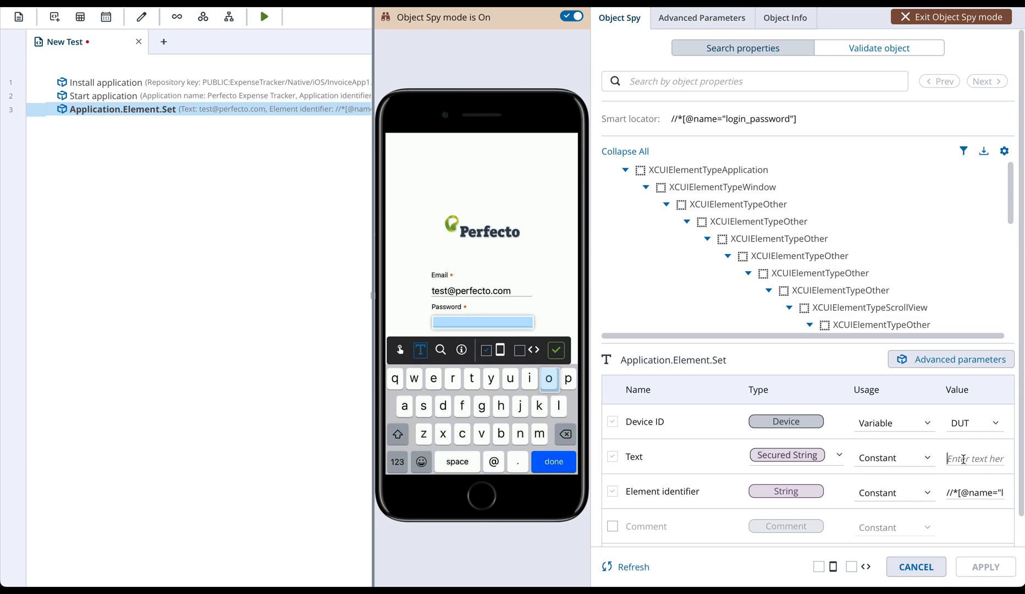
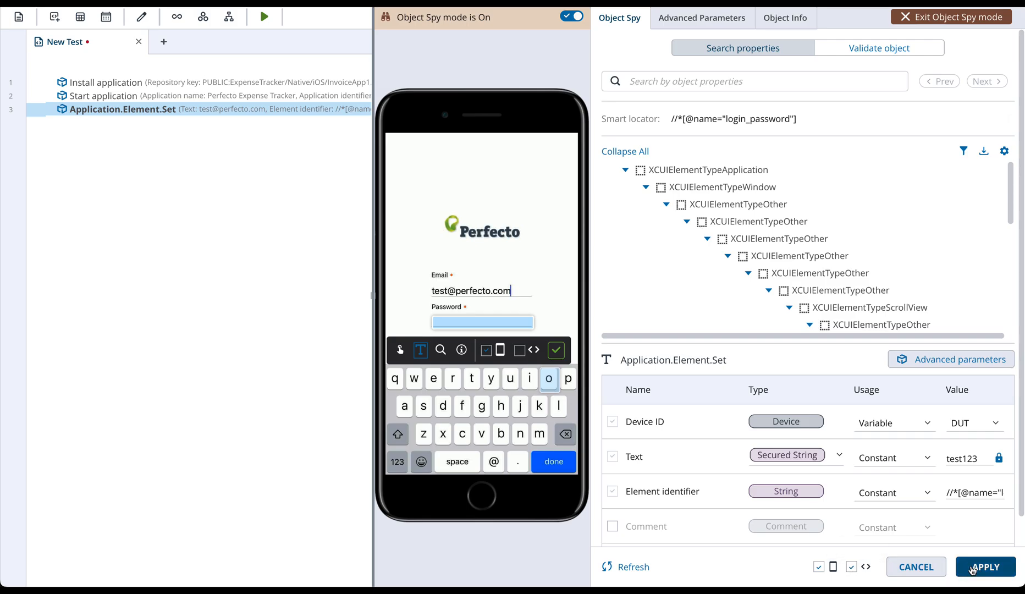
{"action": "left_click", "coordinate": [984, 566]}
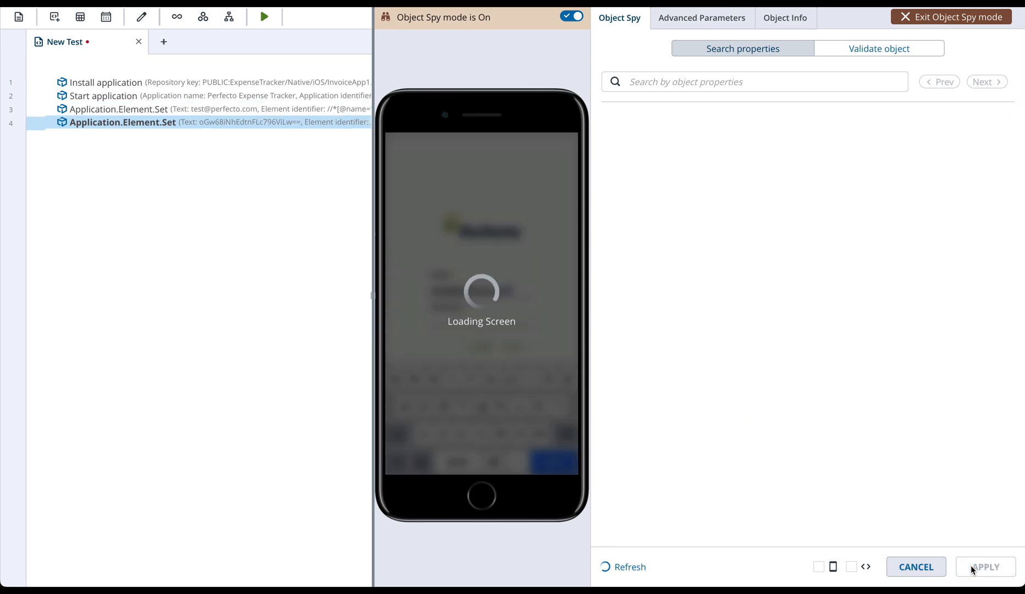
{"action": "left_click", "coordinate": [630, 566]}
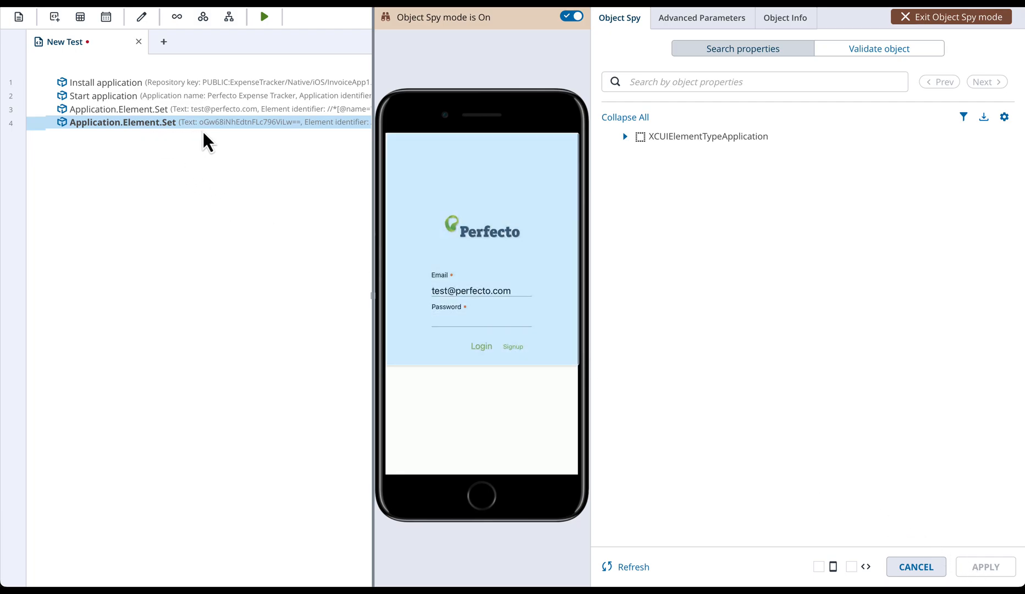
{"action": "mouse_move", "coordinate": [291, 143]}
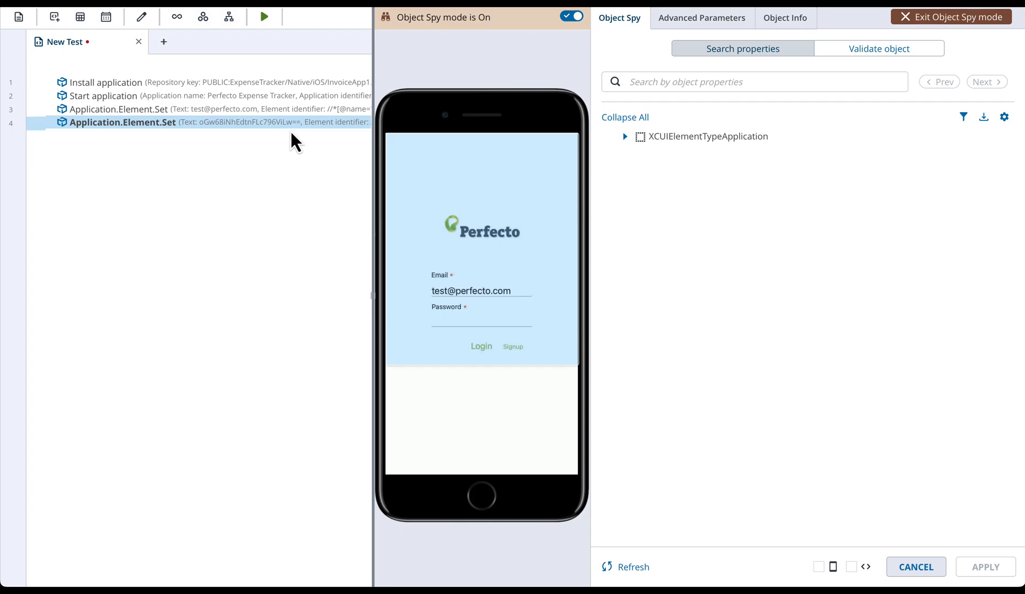
{"action": "mouse_move", "coordinate": [291, 134]}
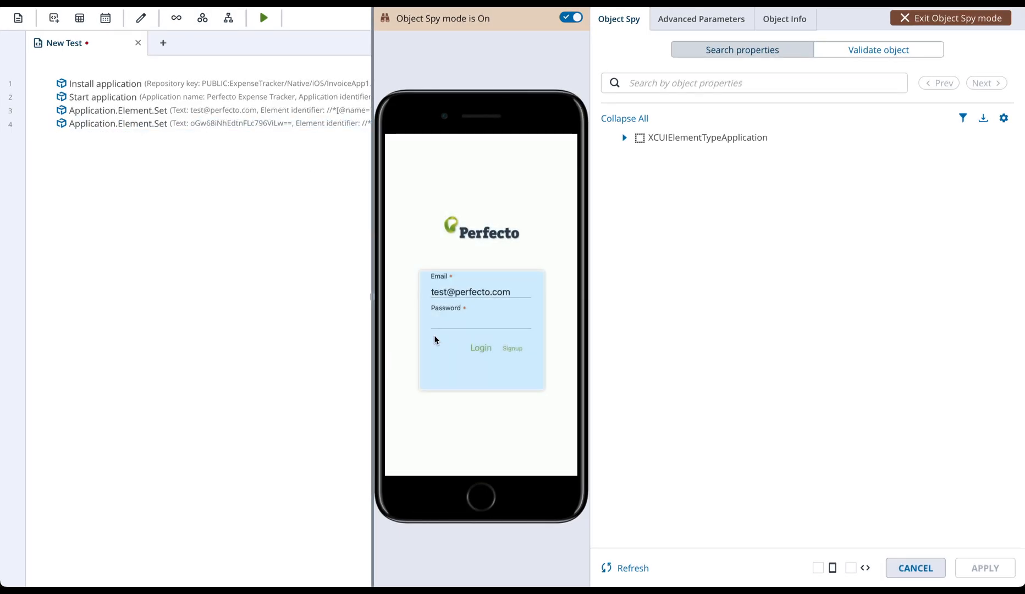
- Record a Click step on the Login button, then exit Object Spy
{"action": "left_click", "coordinate": [480, 348]}
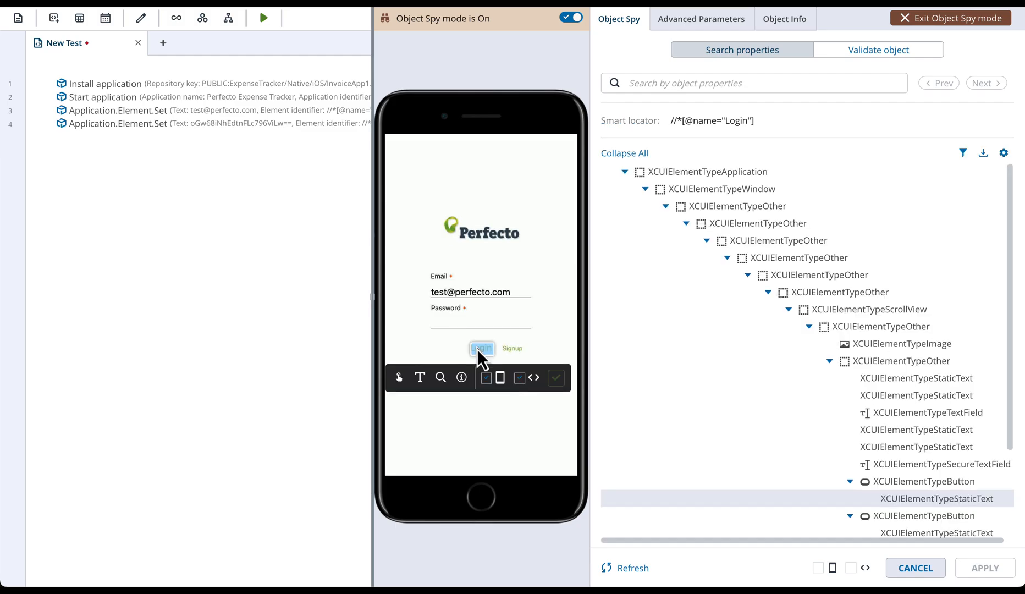
{"action": "left_click", "coordinate": [397, 377]}
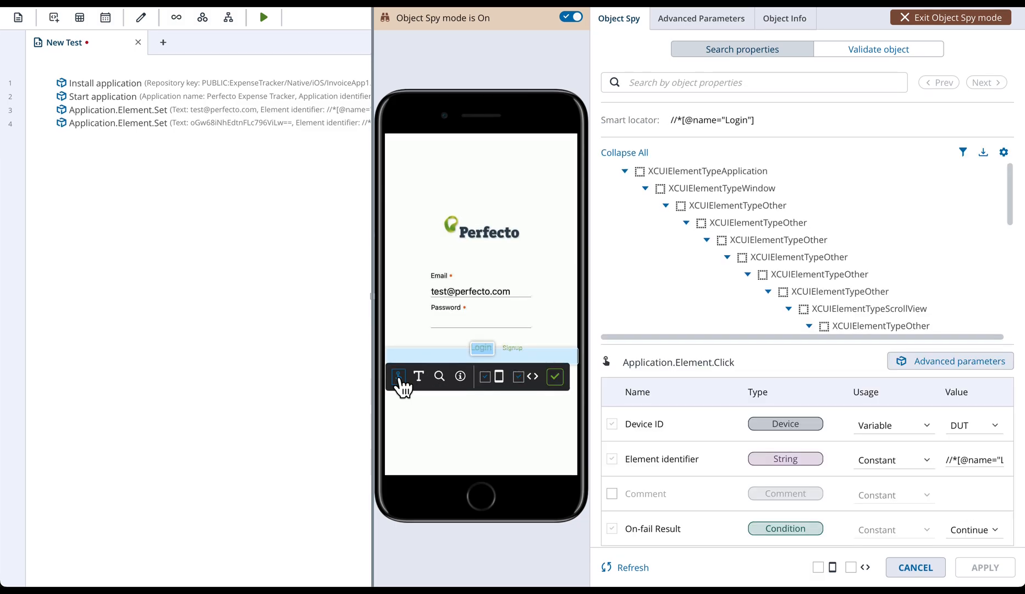
{"action": "mouse_move", "coordinate": [485, 376]}
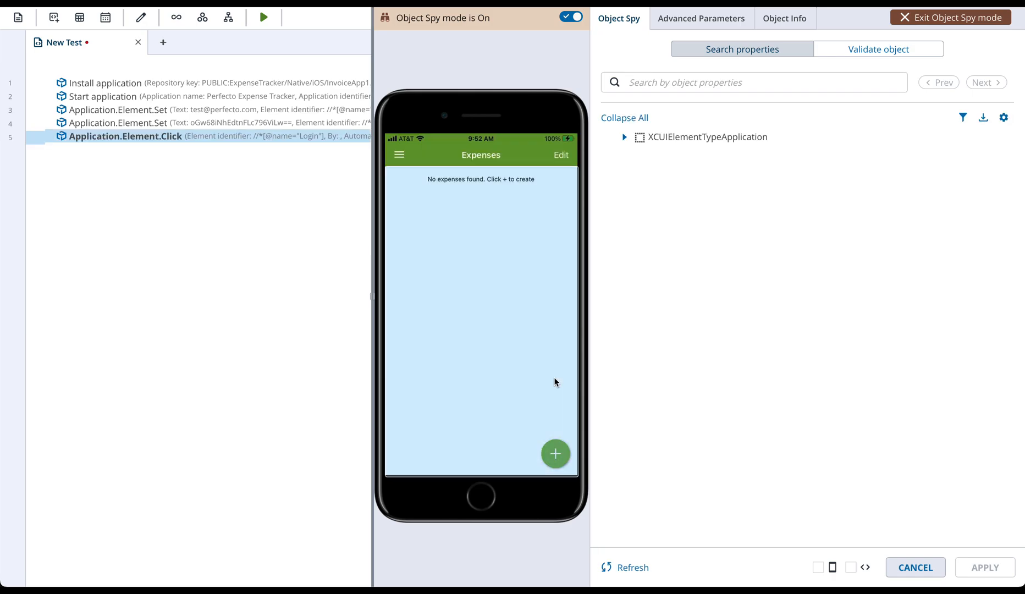
{"action": "left_click", "coordinate": [949, 18]}
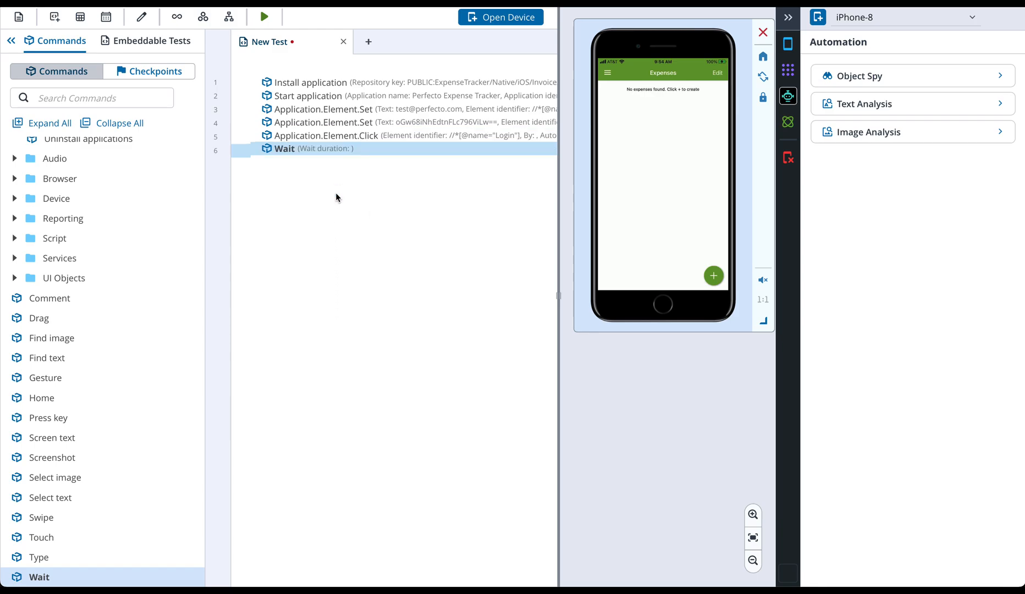
{"action": "mouse_move", "coordinate": [315, 168]}
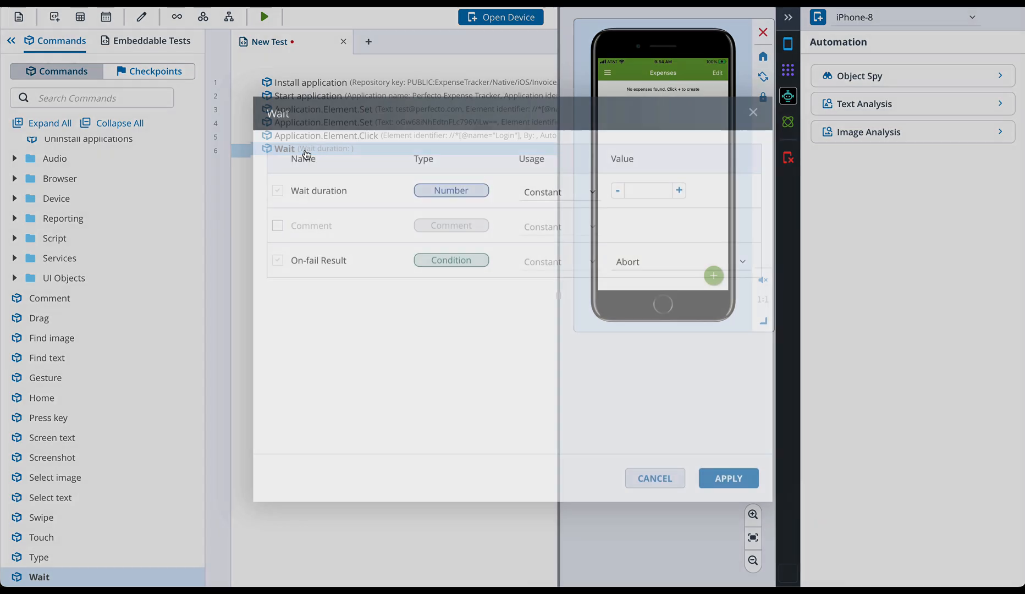
- Give the Wait step a duration of 3 seconds and apply it
{"action": "left_click", "coordinate": [679, 190]}
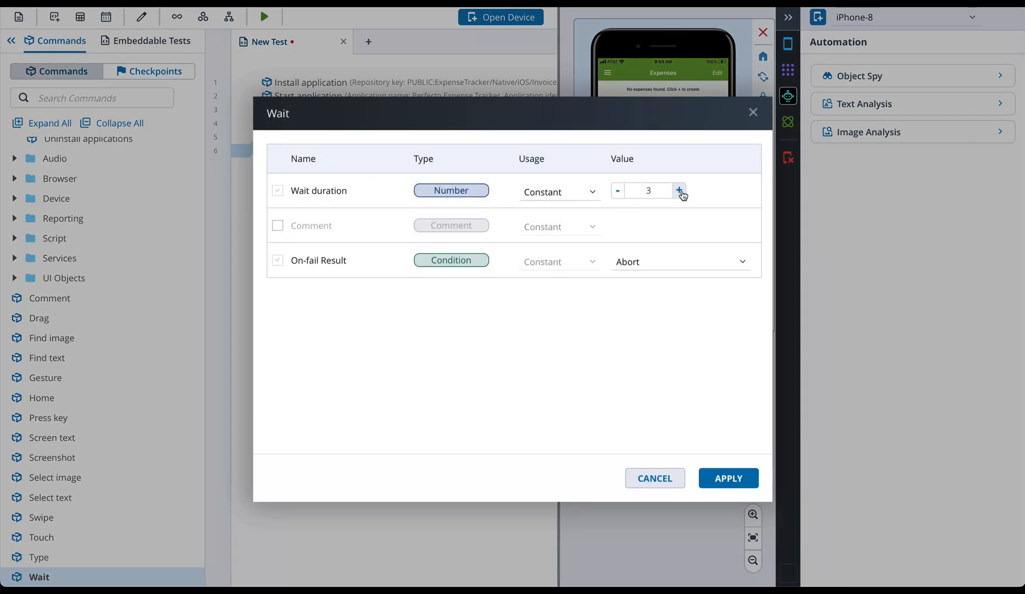
{"action": "left_click", "coordinate": [727, 478]}
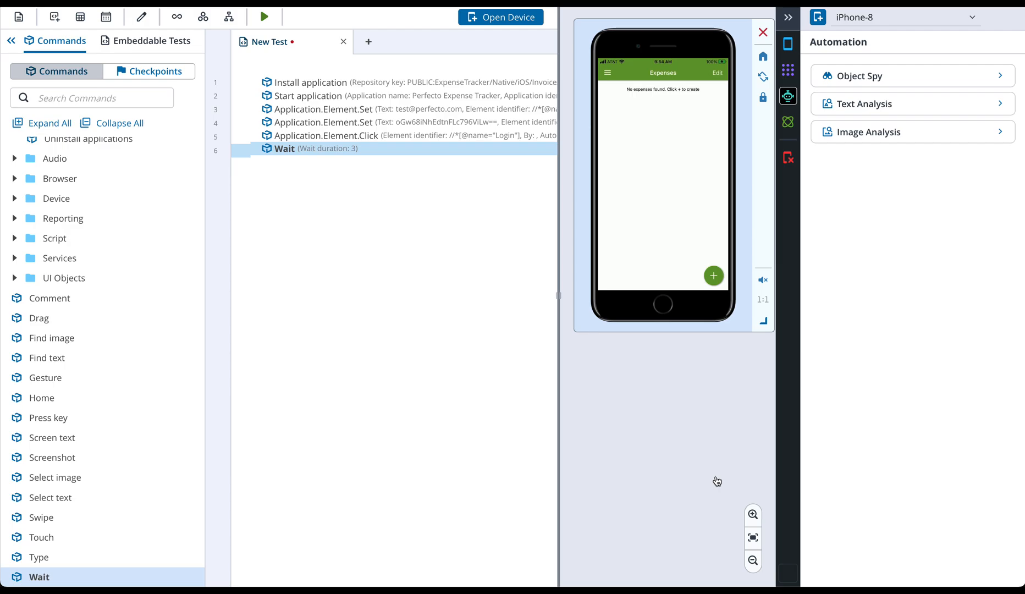
{"action": "mouse_move", "coordinate": [172, 508]}
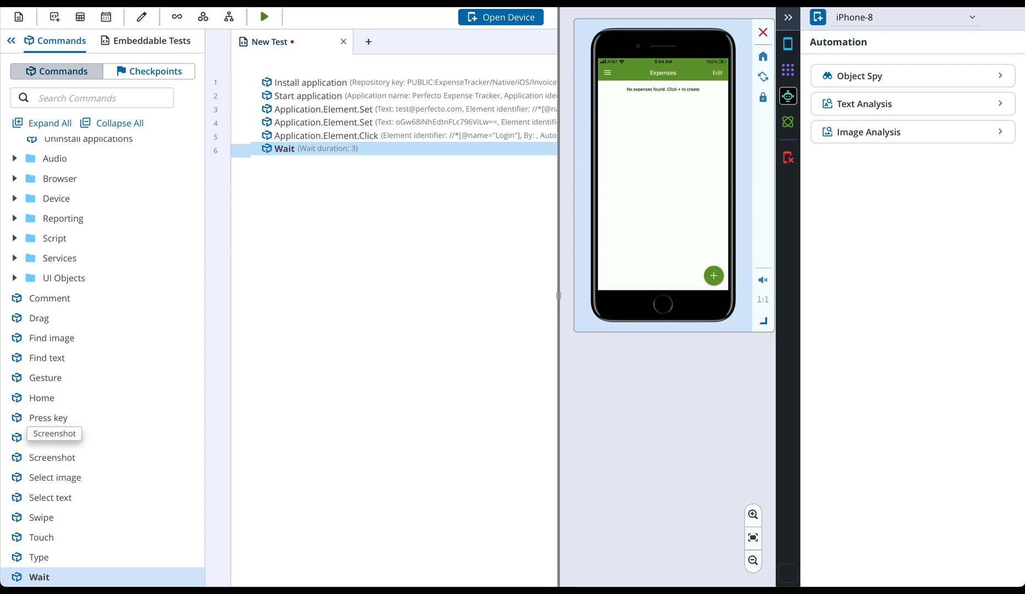
- Add a Screenshot command as the seventh step after the 3-second wait
{"action": "double_click", "coordinate": [52, 457]}
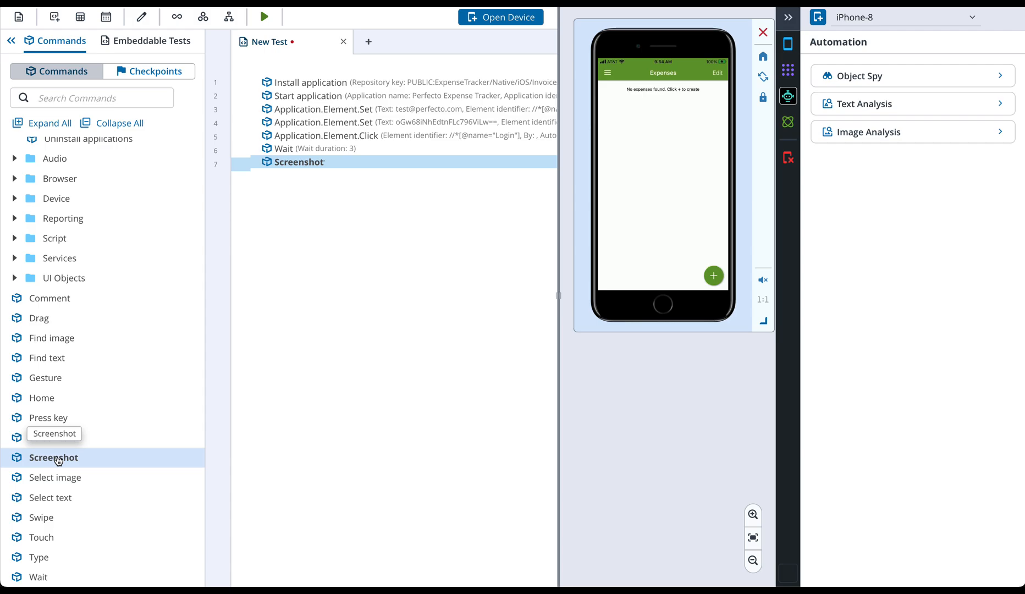
{"action": "mouse_move", "coordinate": [560, 296]}
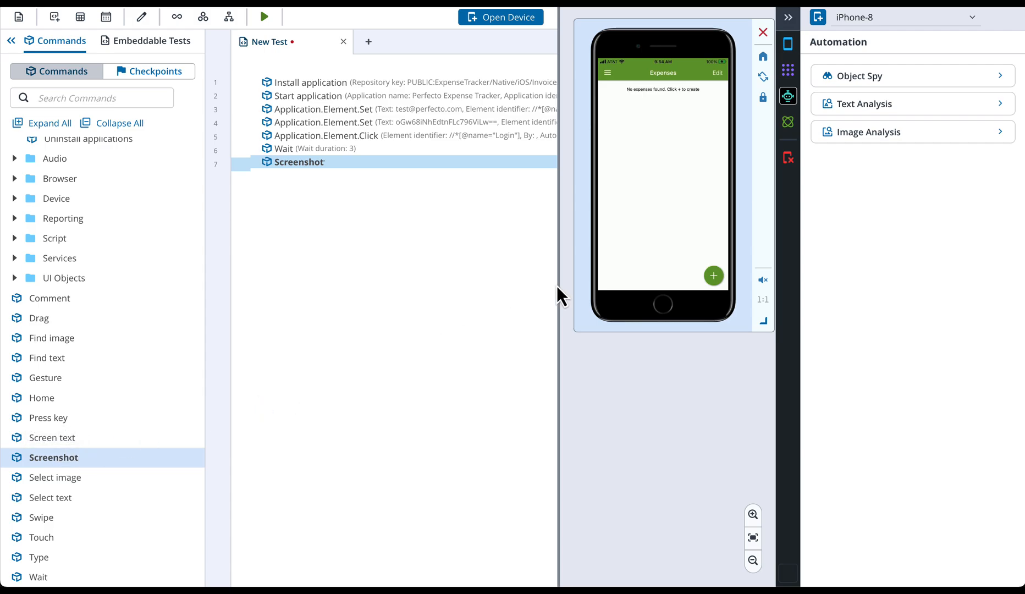
- Record a Close application step for Perfecto Expense Tracker from the Applications panel
{"action": "left_click", "coordinate": [788, 70]}
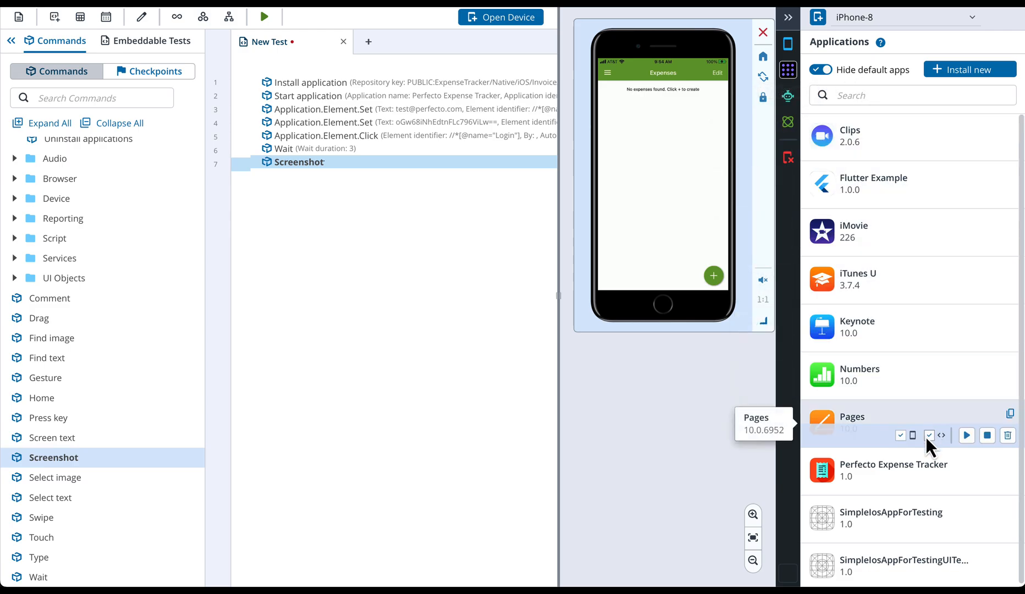
{"action": "mouse_move", "coordinate": [909, 491]}
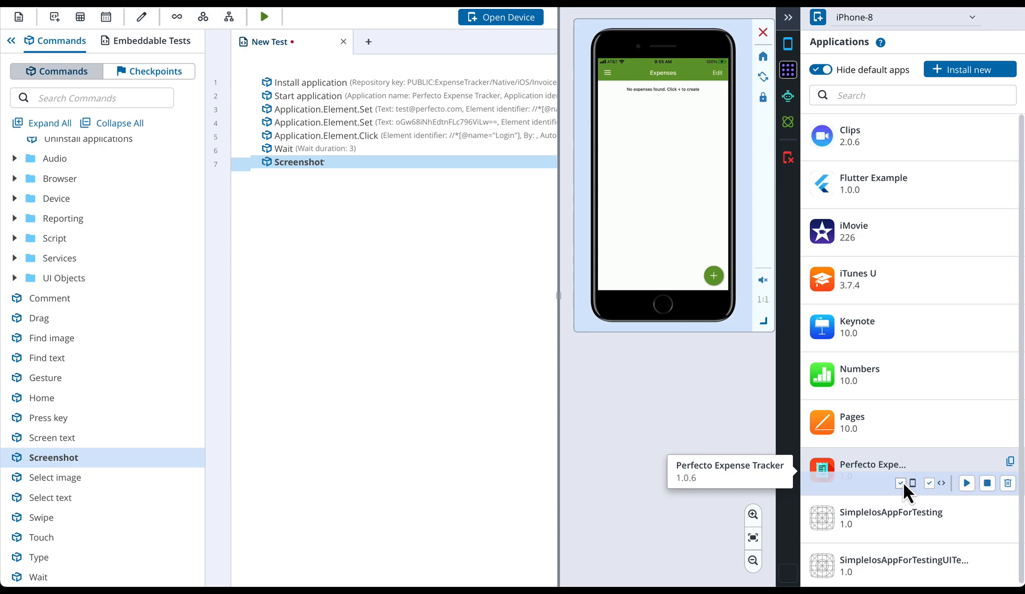
{"action": "mouse_move", "coordinate": [928, 483]}
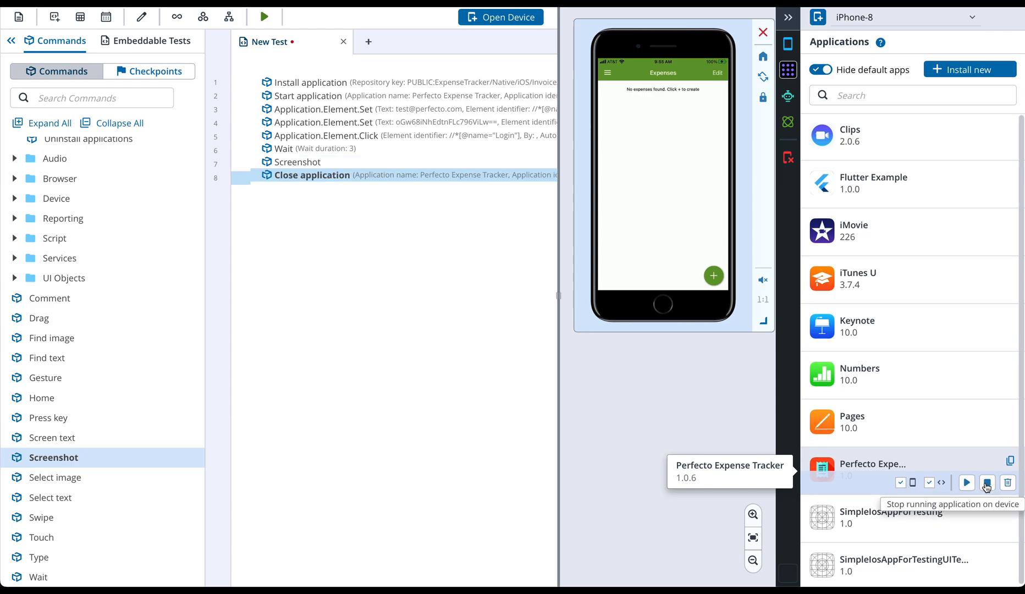
{"action": "left_click", "coordinate": [987, 482]}
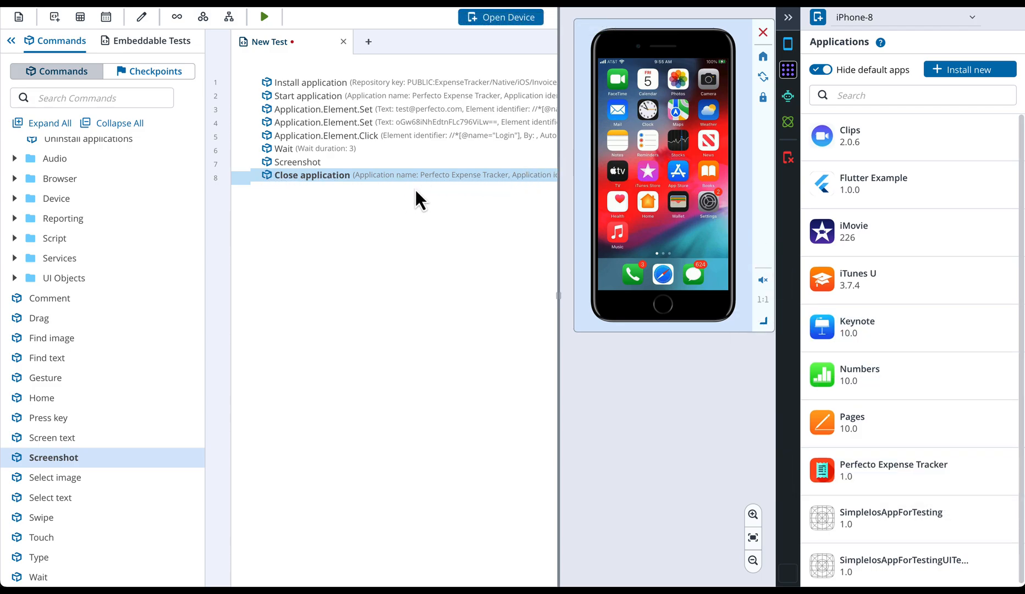
{"action": "mouse_move", "coordinate": [430, 191]}
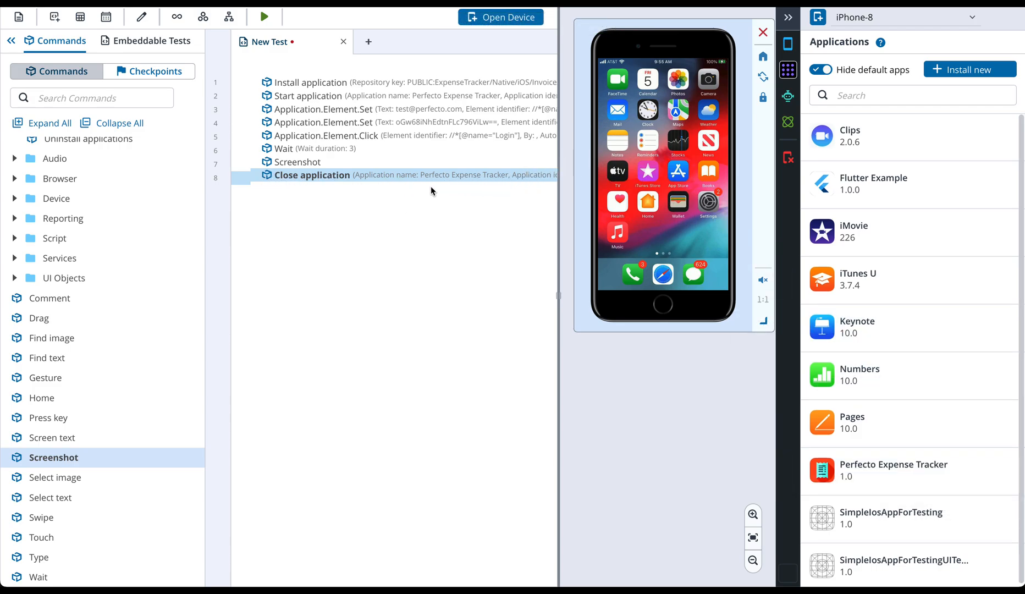